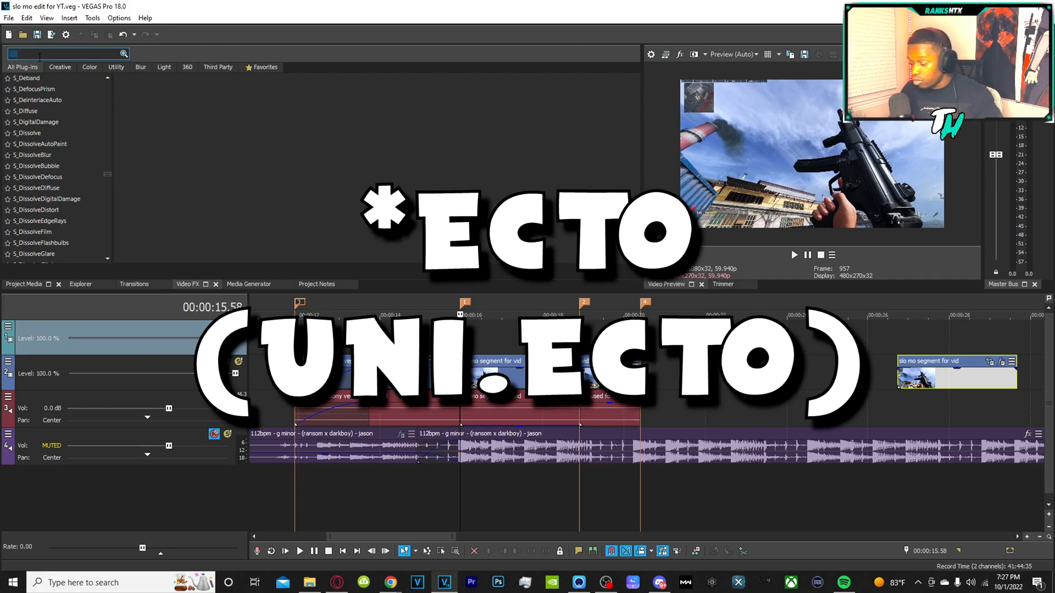
- Filter Video FX by 'uni' and select uni.Ecto to list its presets
{"action": "type", "text": "uni"}
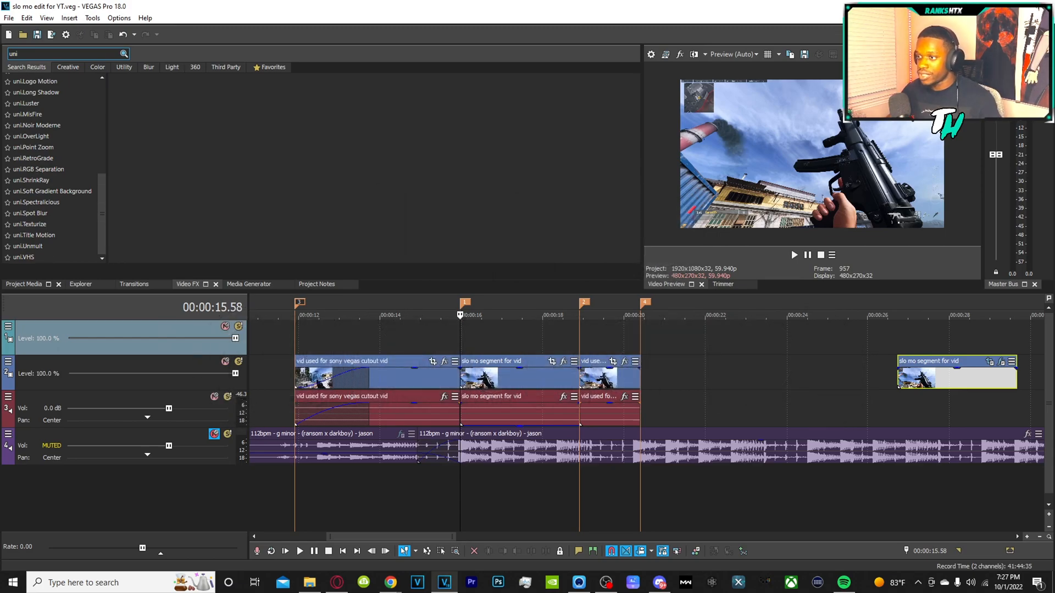
{"action": "scroll", "scroll_direction": "up", "scroll_amount": 3}
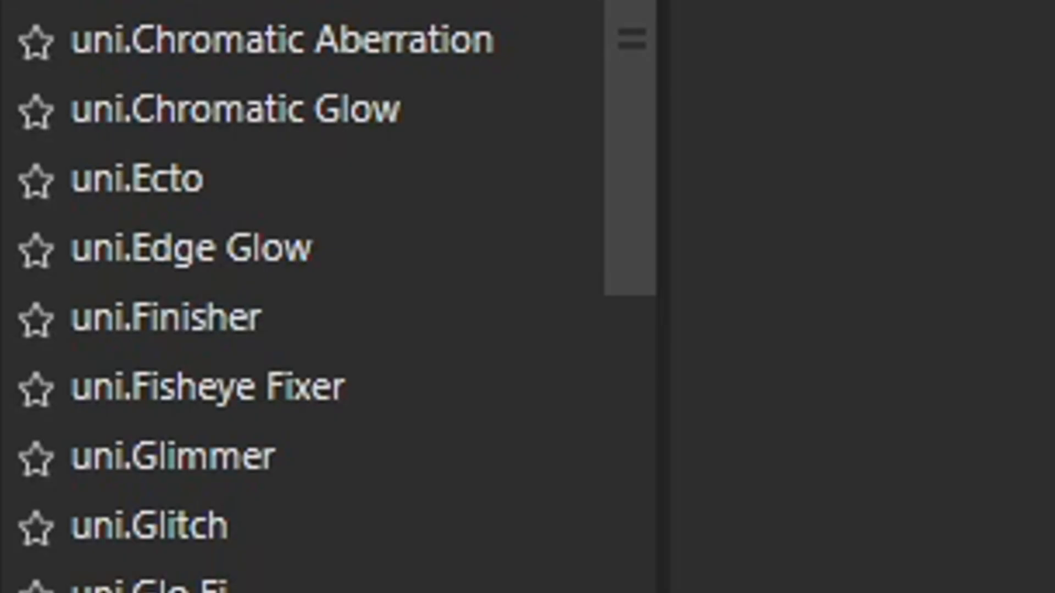
{"action": "mouse_move", "coordinate": [259, 289]}
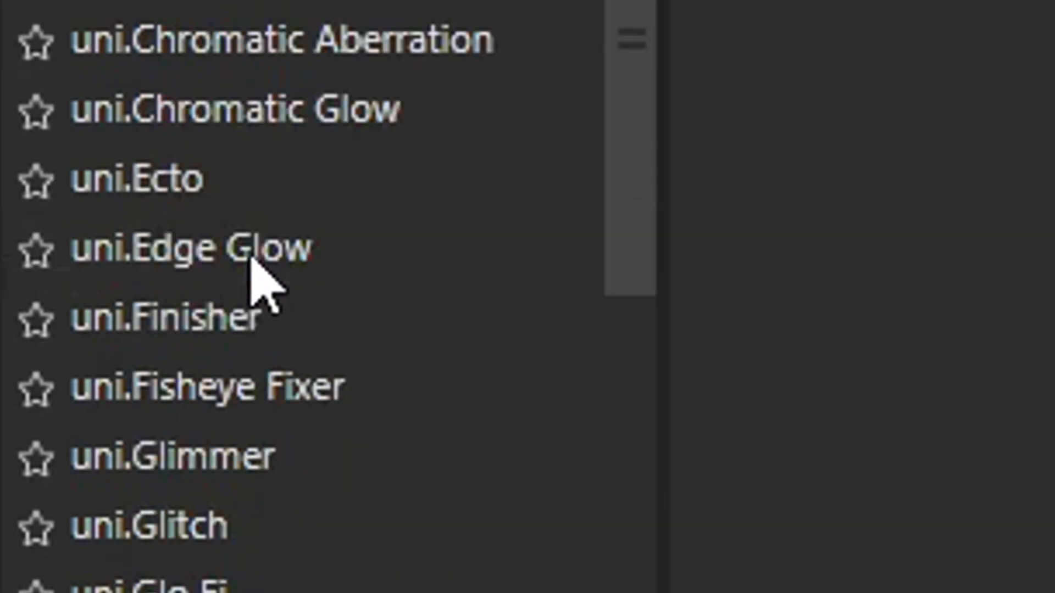
{"action": "left_click", "coordinate": [24, 144]}
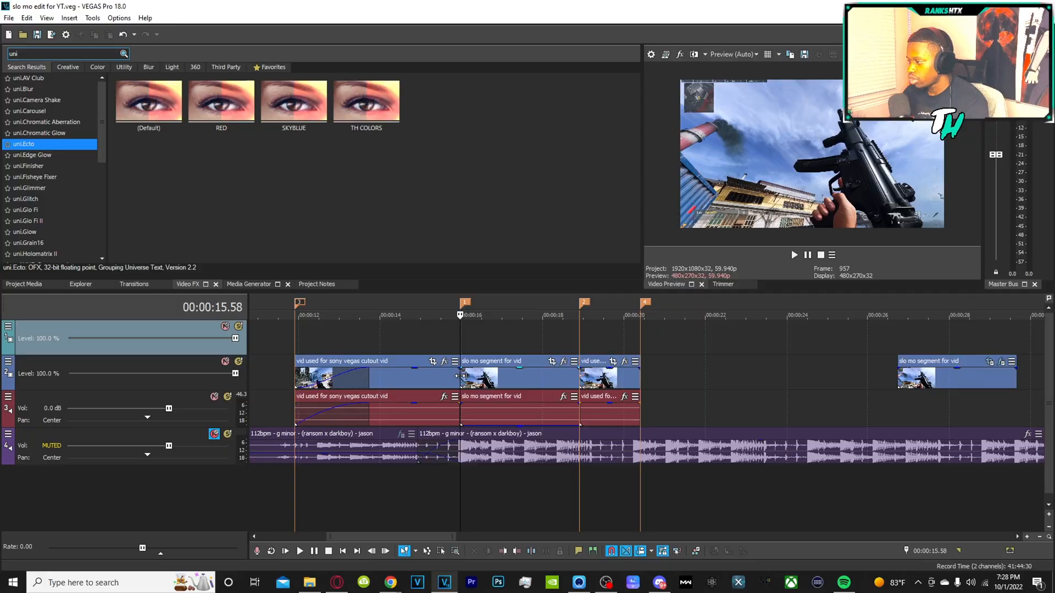
- Delete the empty top track and insert a new video track above the footage
{"action": "left_click", "coordinate": [519, 377]}
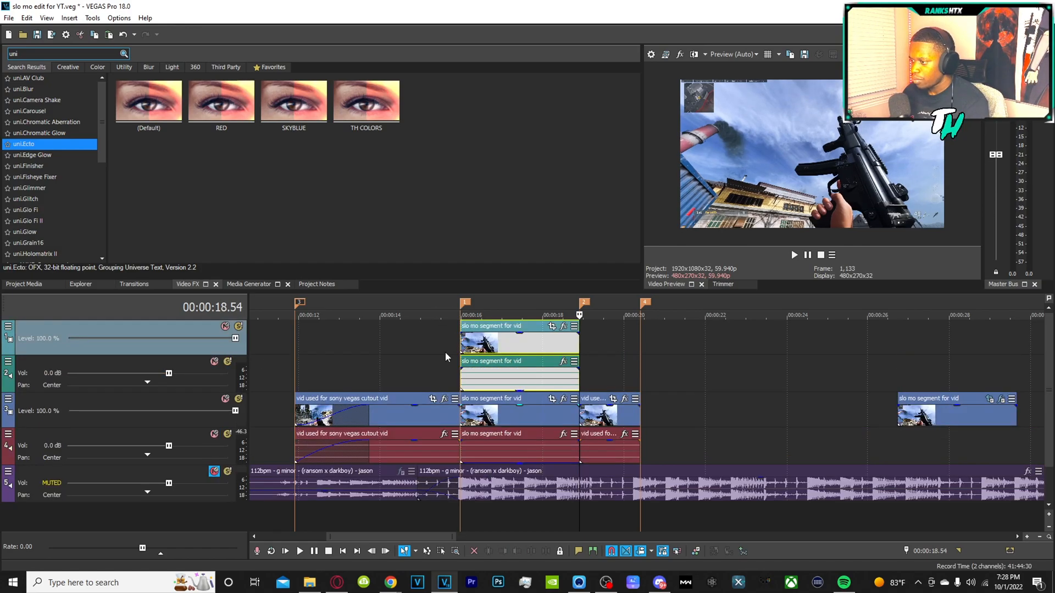
{"action": "mouse_move", "coordinate": [424, 350]}
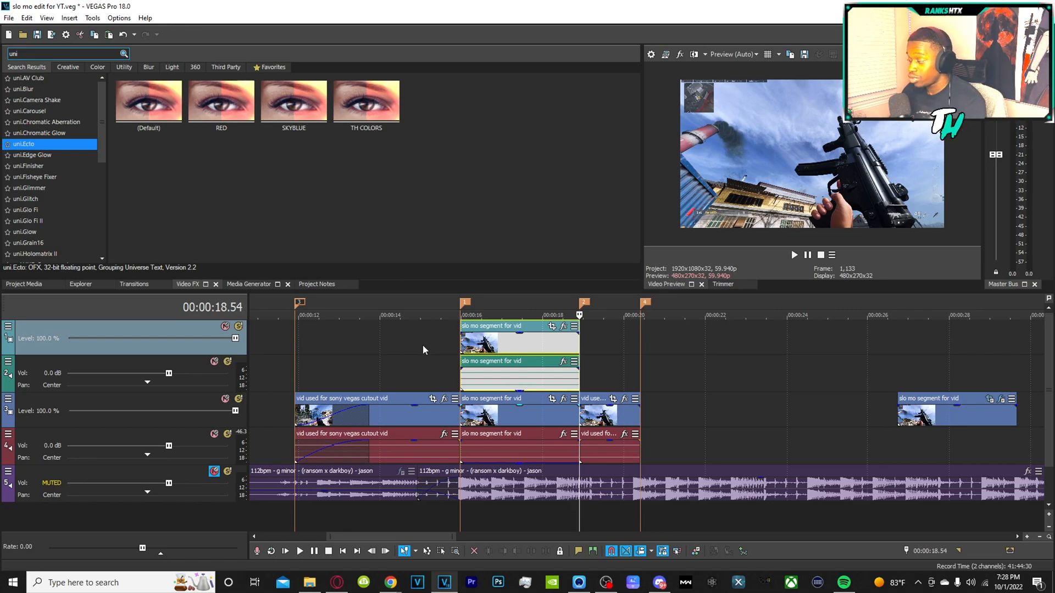
{"action": "right_click", "coordinate": [444, 336]}
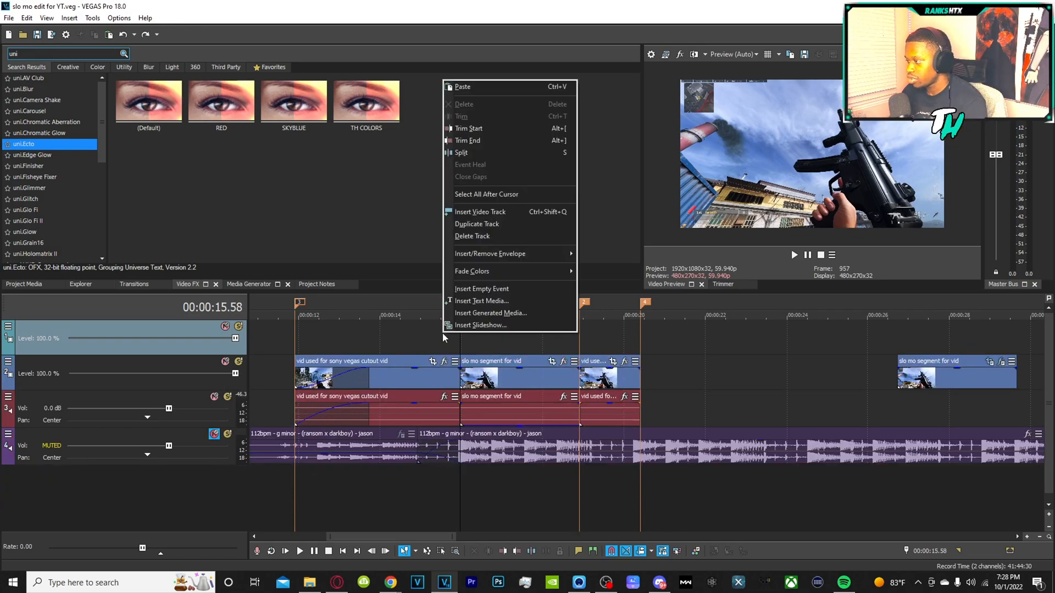
{"action": "left_click", "coordinate": [473, 236]}
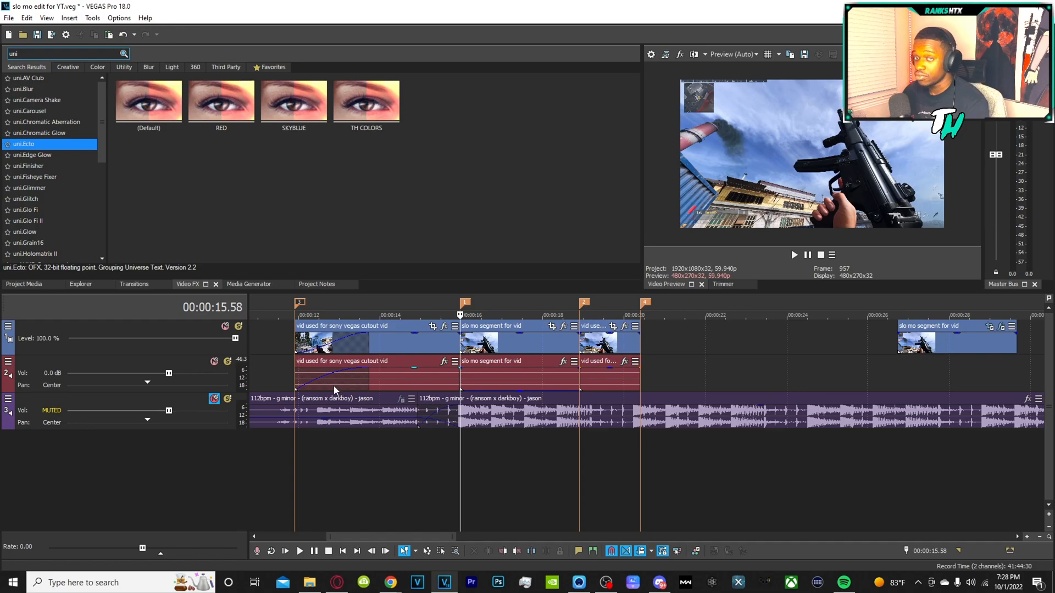
{"action": "mouse_move", "coordinate": [281, 345]}
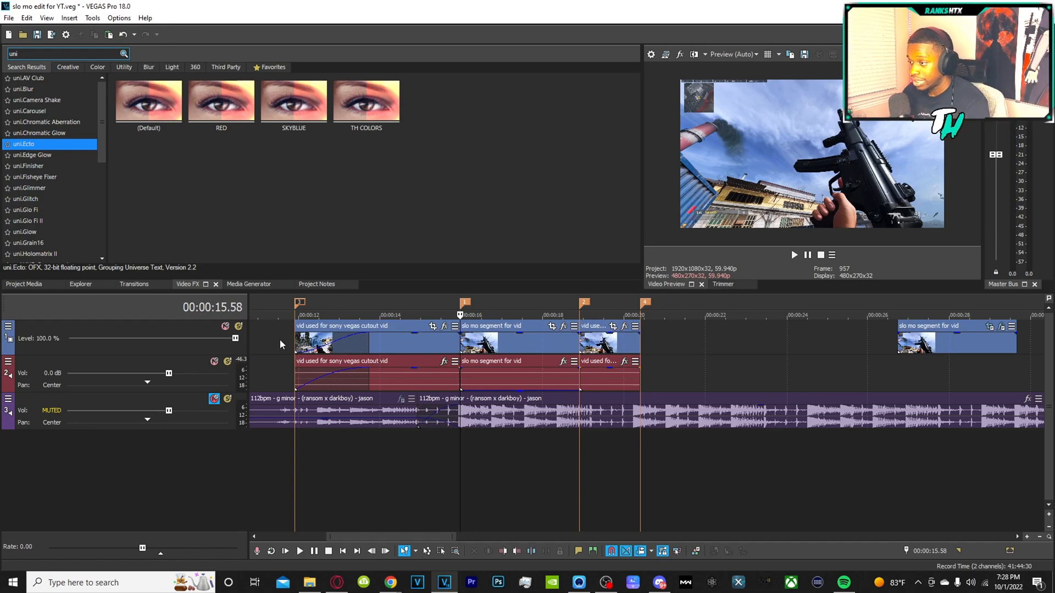
{"action": "right_click", "coordinate": [282, 345]}
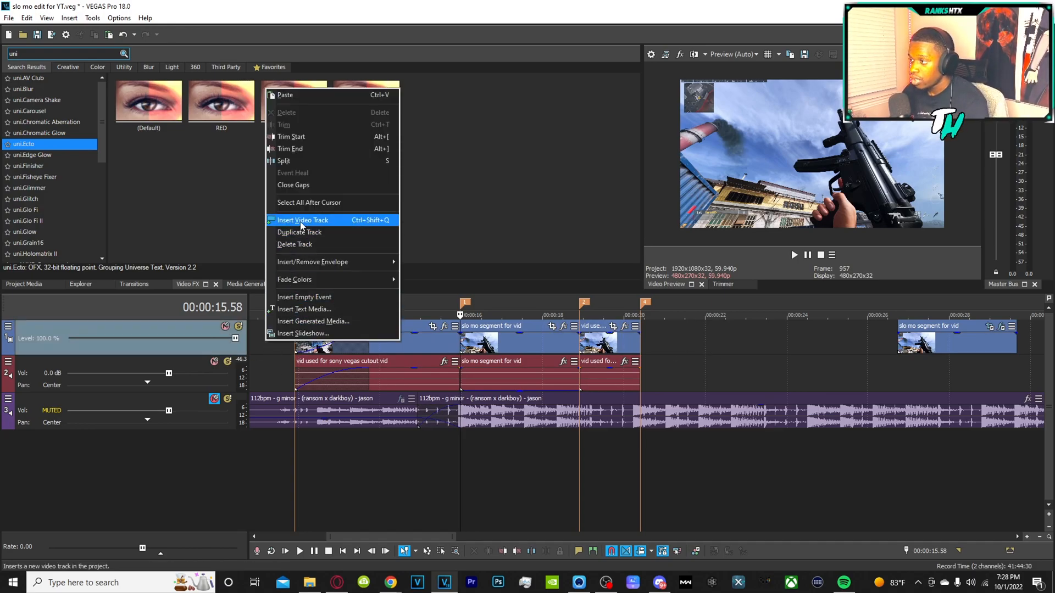
{"action": "left_click", "coordinate": [303, 219]}
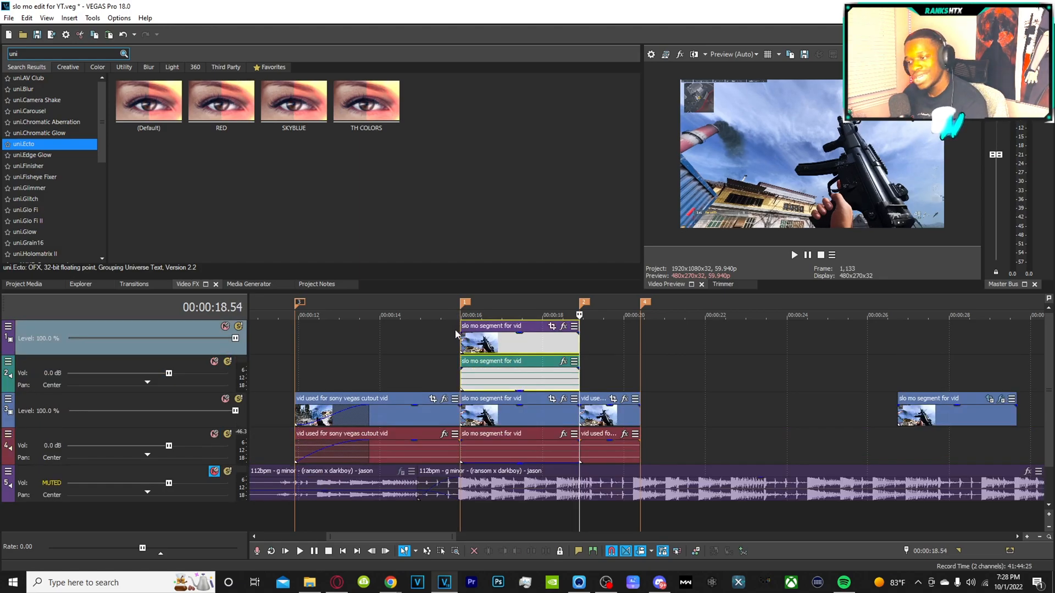
{"action": "mouse_move", "coordinate": [415, 380]}
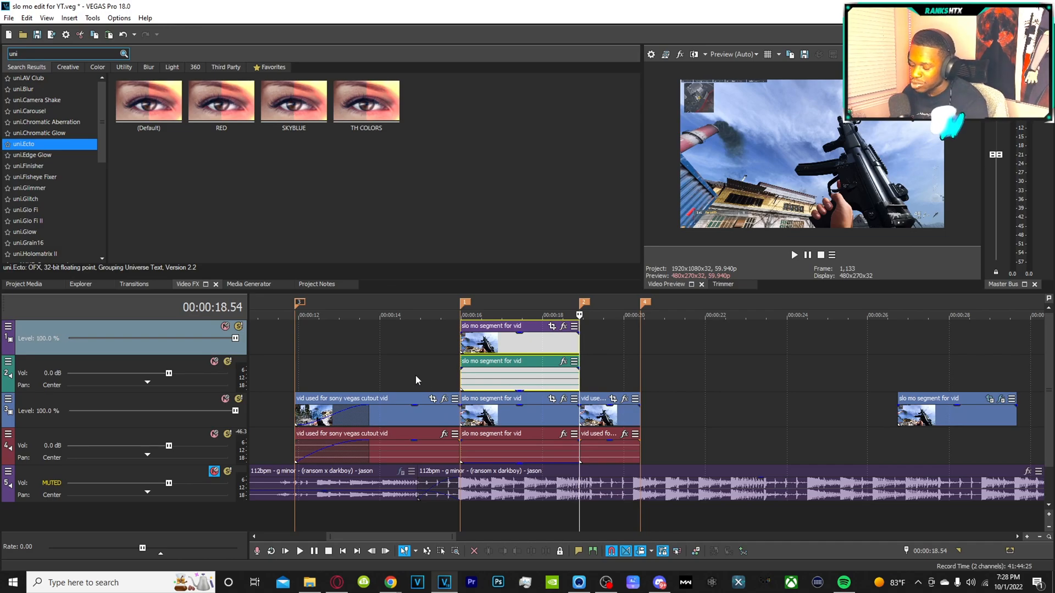
{"action": "mouse_move", "coordinate": [416, 381]}
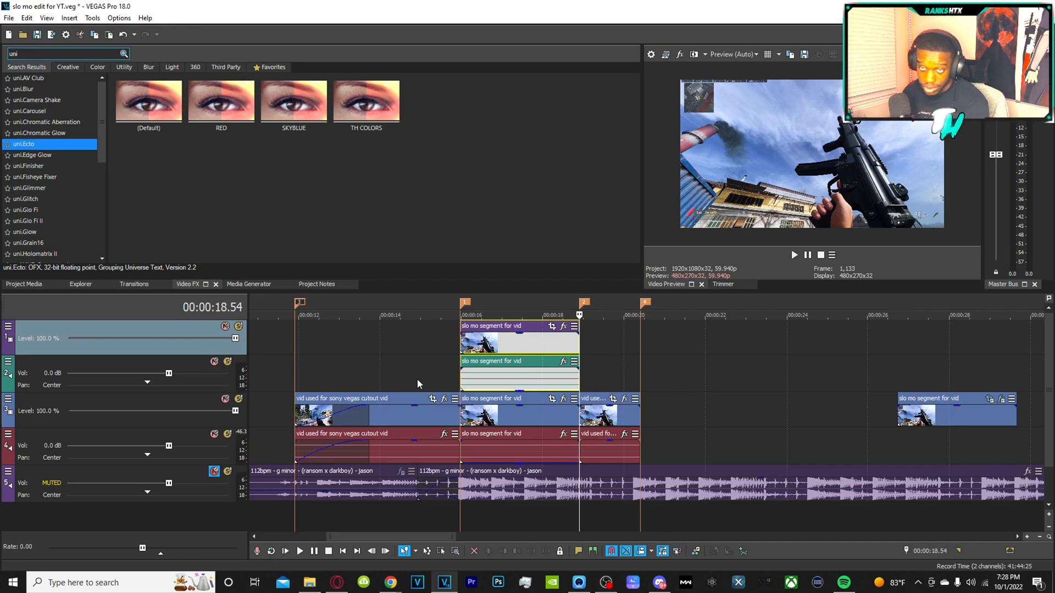
- Delete the copied audio track and select the top slo mo segment clip
{"action": "right_click", "coordinate": [417, 385]}
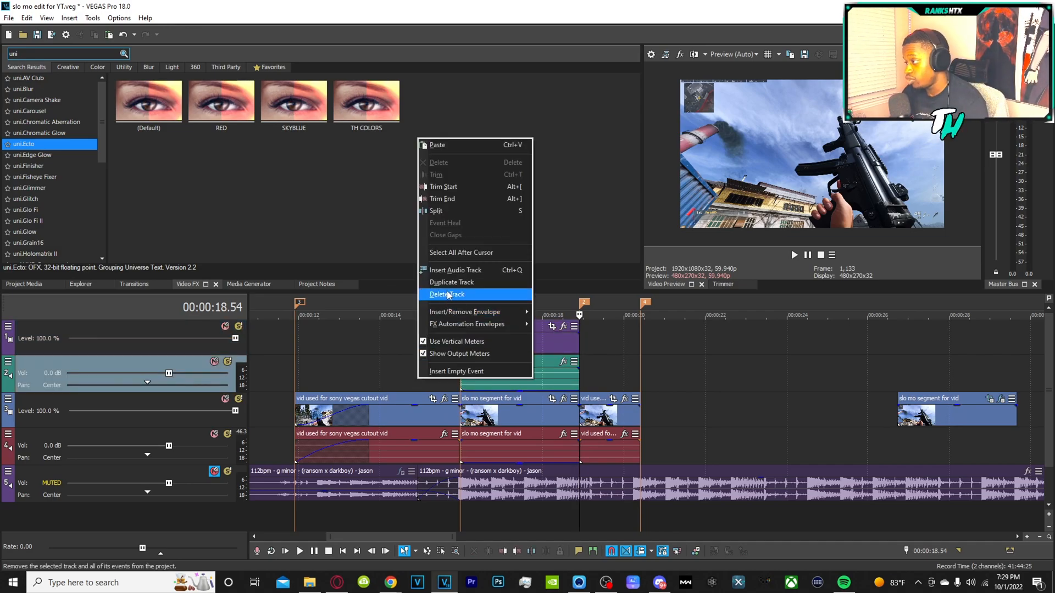
{"action": "mouse_move", "coordinate": [412, 349]}
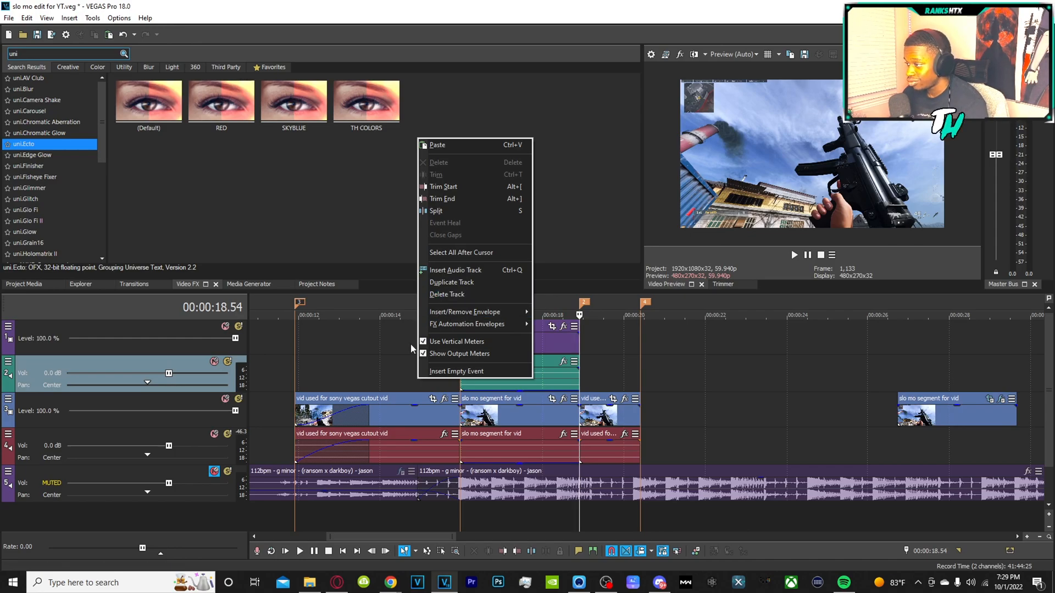
{"action": "mouse_move", "coordinate": [399, 280]}
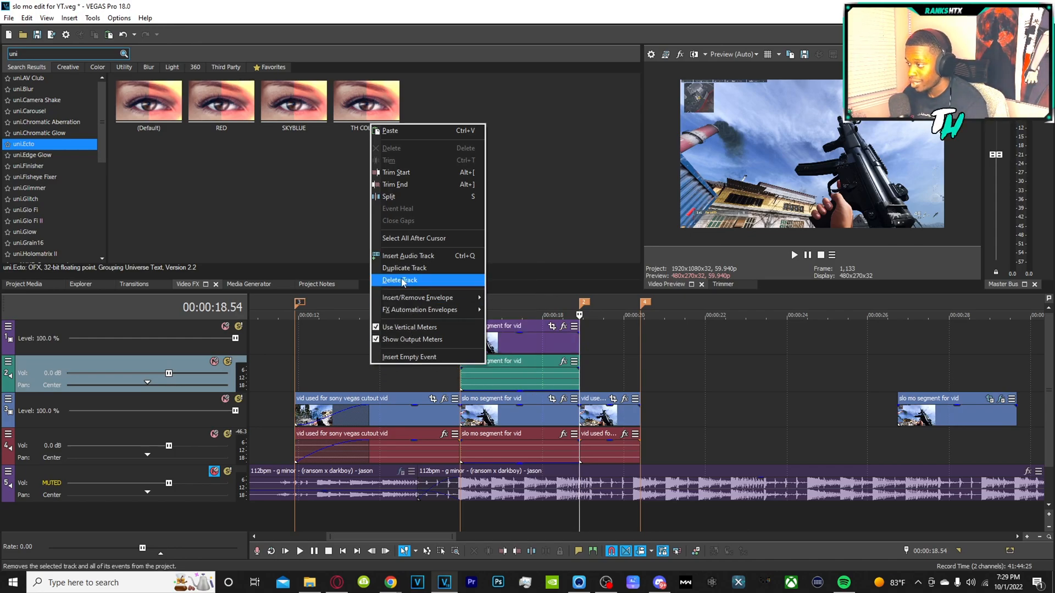
{"action": "left_click", "coordinate": [399, 279]}
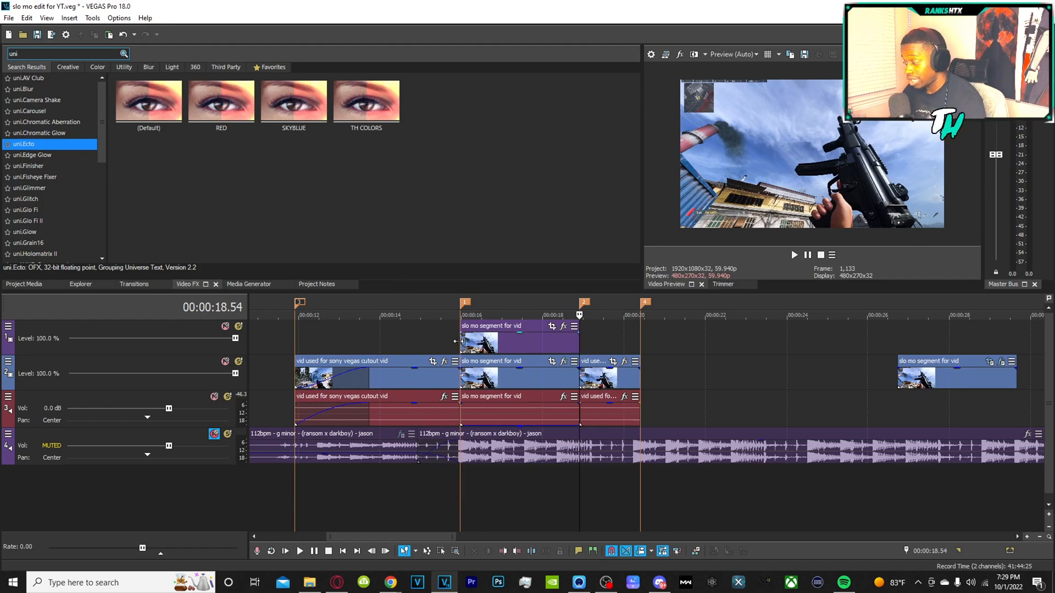
{"action": "left_click", "coordinate": [459, 315]}
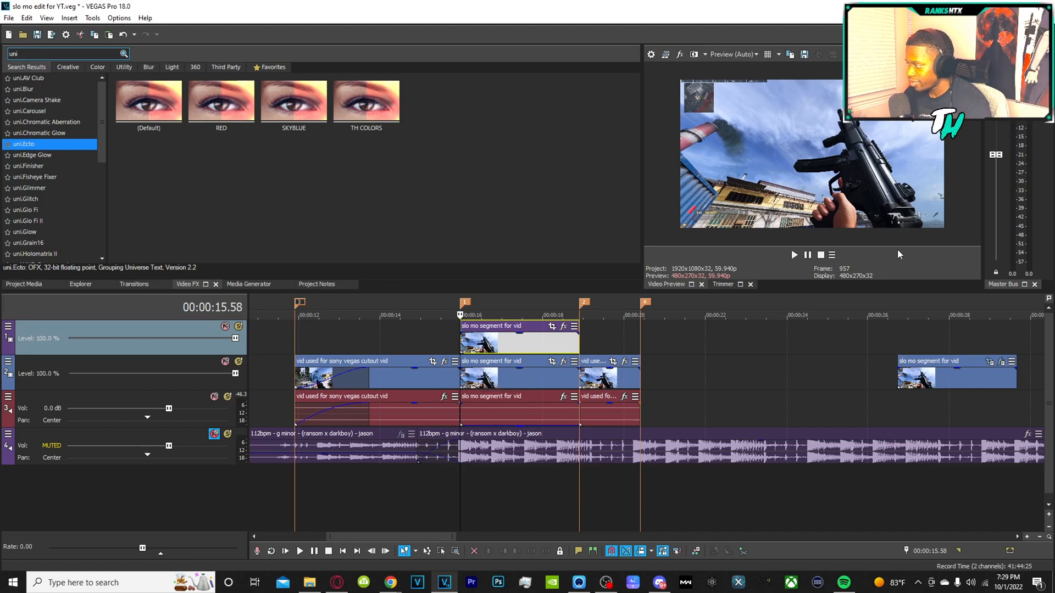
{"action": "left_click", "coordinate": [750, 284]}
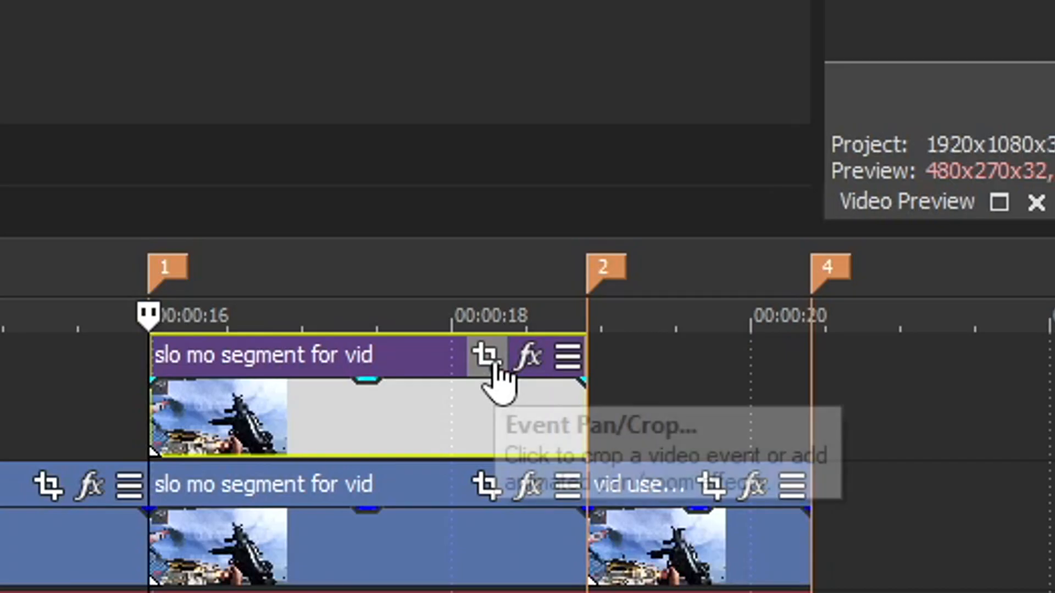
- Open Event Pan/Crop for the top-track slo mo segment clip
{"action": "left_click", "coordinate": [485, 355]}
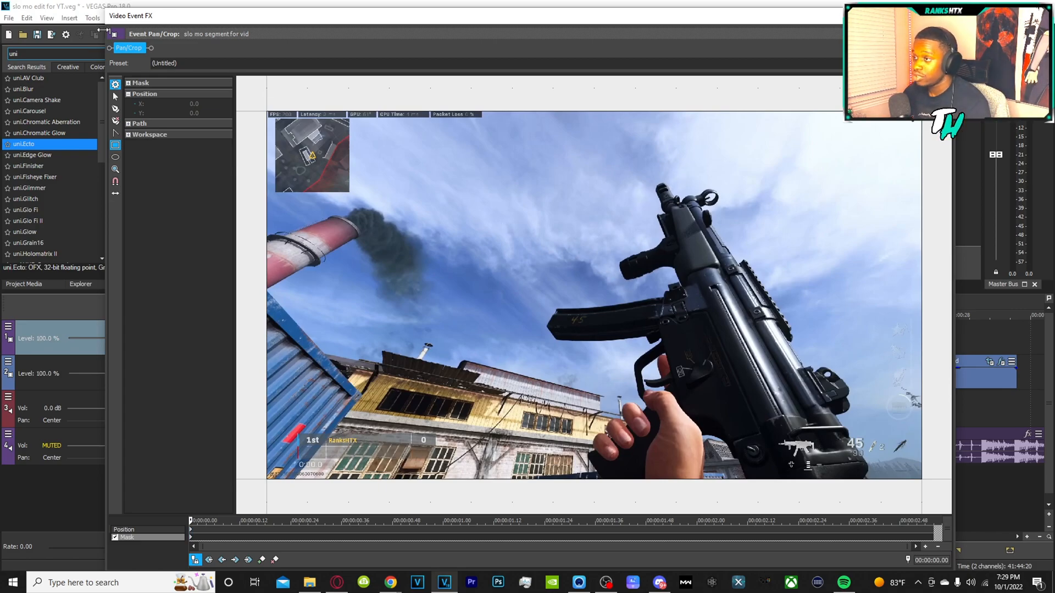
{"action": "mouse_move", "coordinate": [115, 109]}
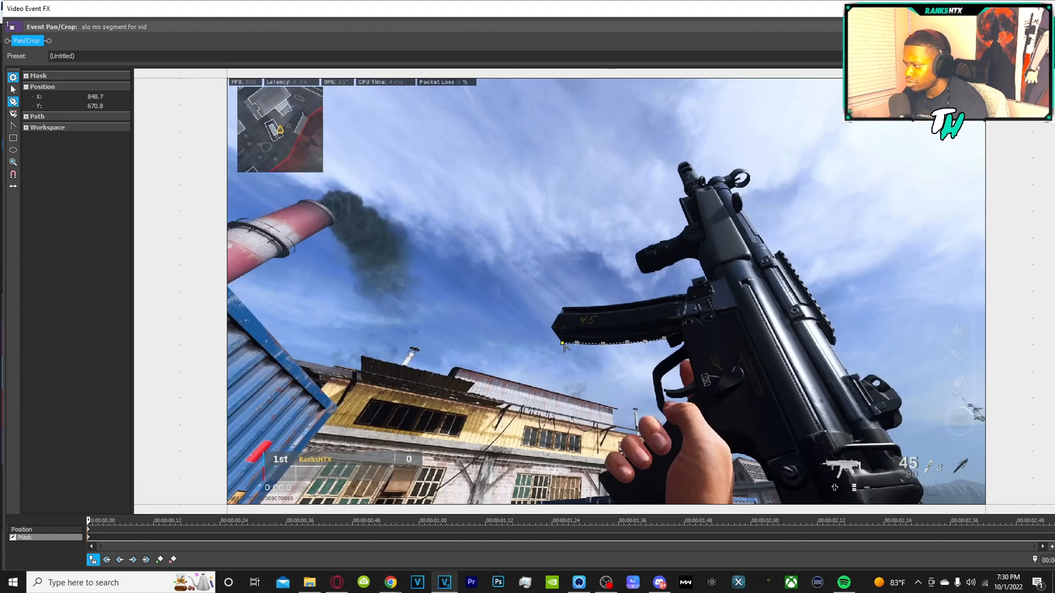
{"action": "mouse_move", "coordinate": [773, 372]}
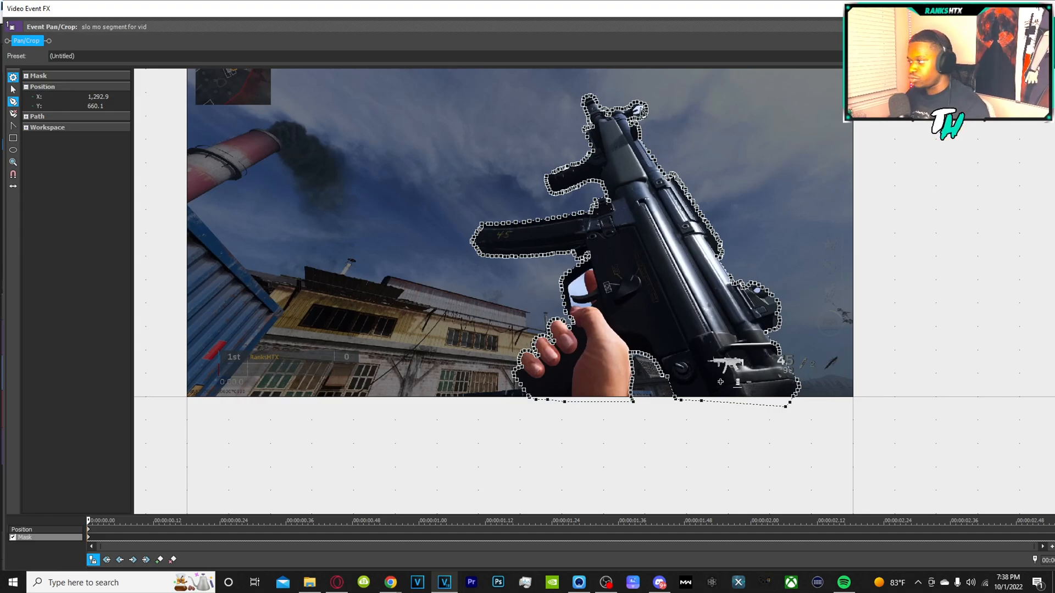
{"action": "mouse_move", "coordinate": [194, 74]}
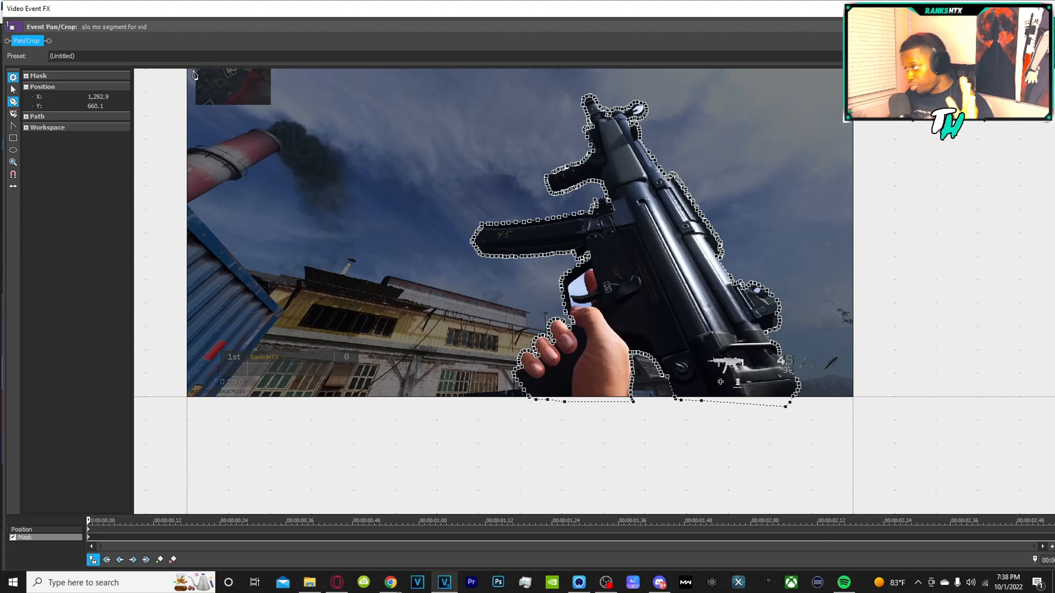
{"action": "mouse_move", "coordinate": [12, 89]}
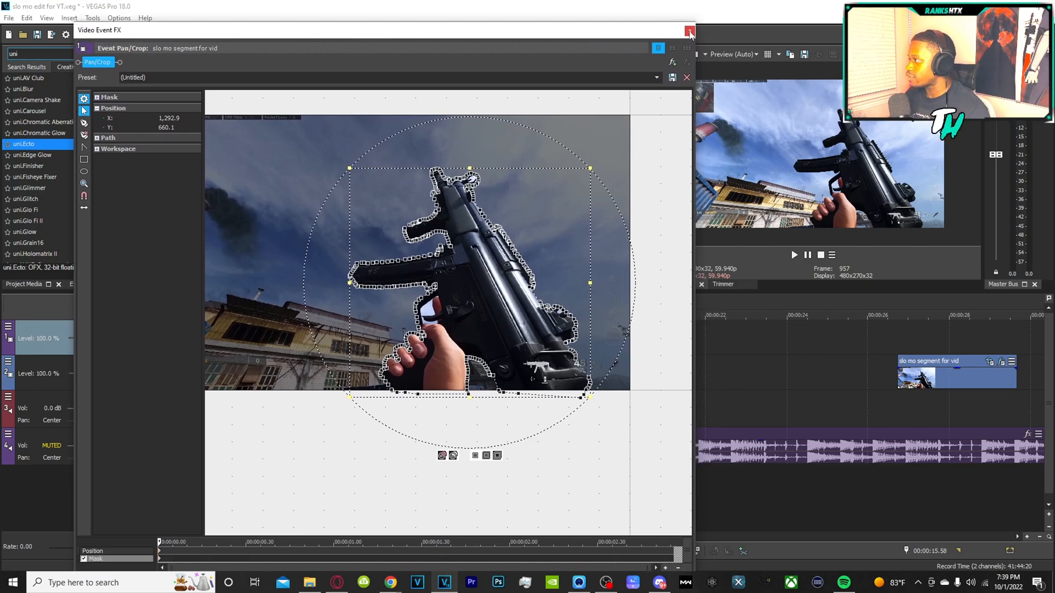
- Apply the 75% Black and White preset (blend 0.750) to the original slo-mo footage
{"action": "left_click", "coordinate": [689, 32]}
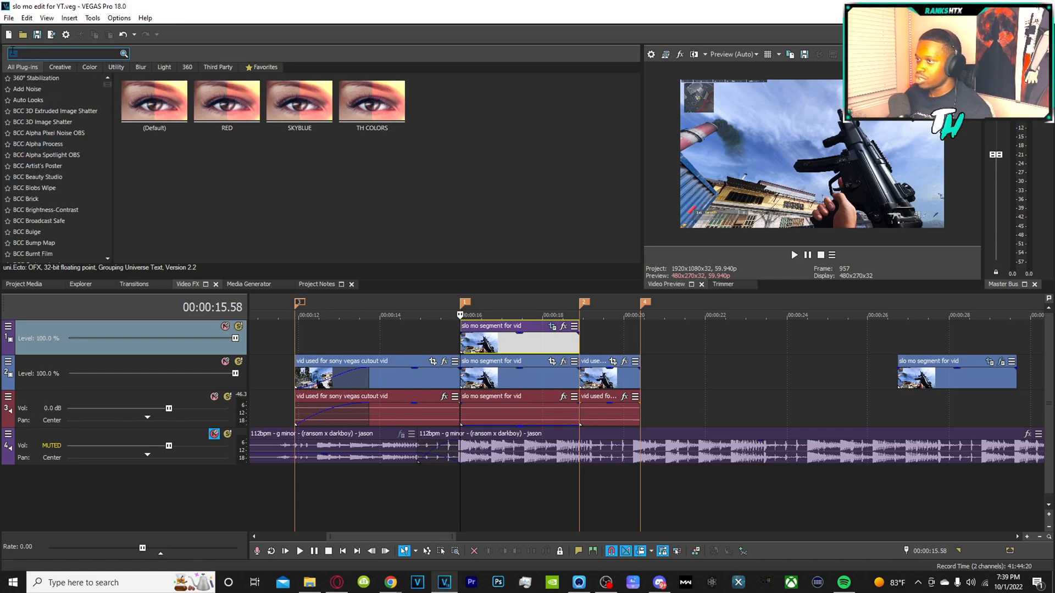
{"action": "scroll", "scroll_direction": "down", "scroll_amount": 3}
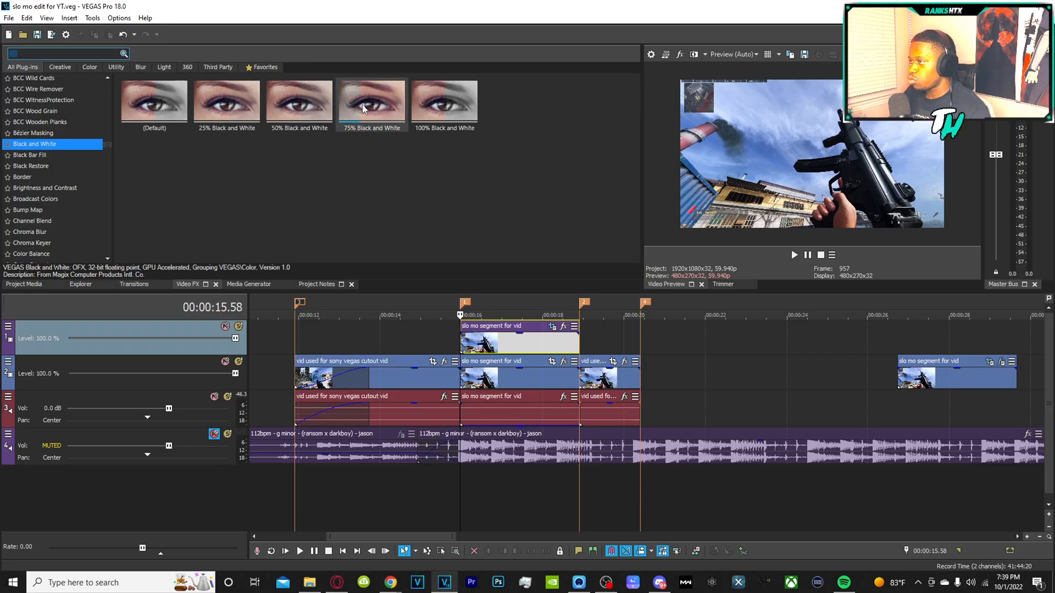
{"action": "left_click", "coordinate": [372, 101]}
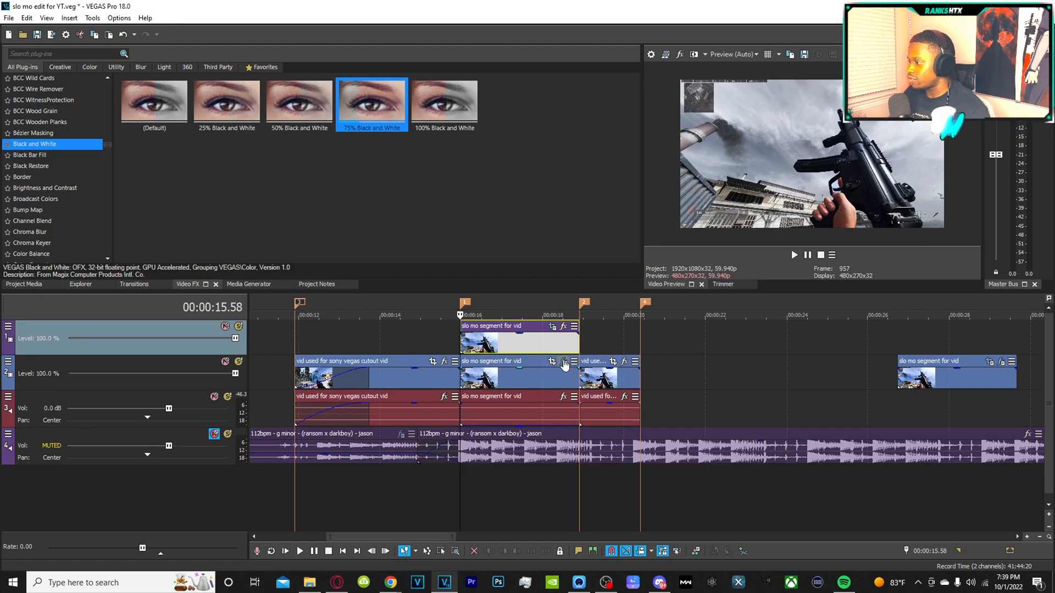
{"action": "left_click", "coordinate": [563, 361]}
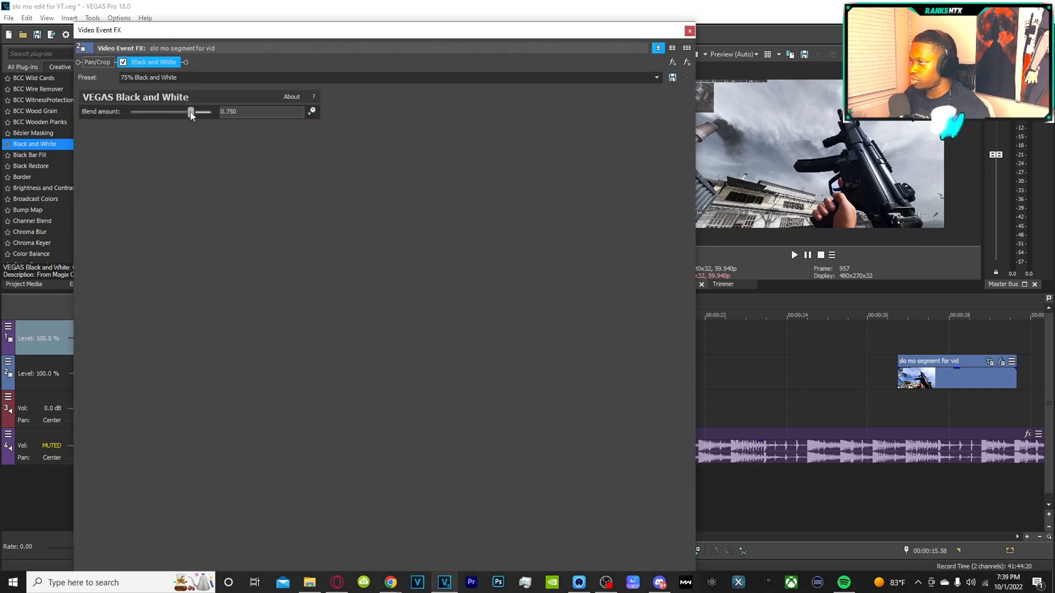
{"action": "left_click", "coordinate": [690, 30]}
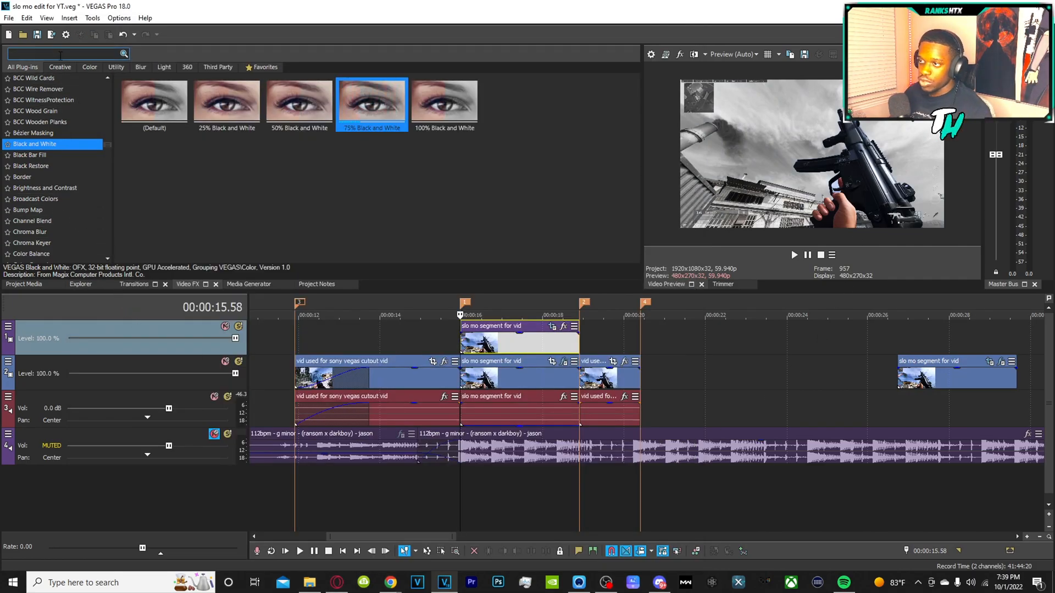
- Apply uni.Ecto's Default preset to the top-track gun clip
{"action": "type", "text": "uni"}
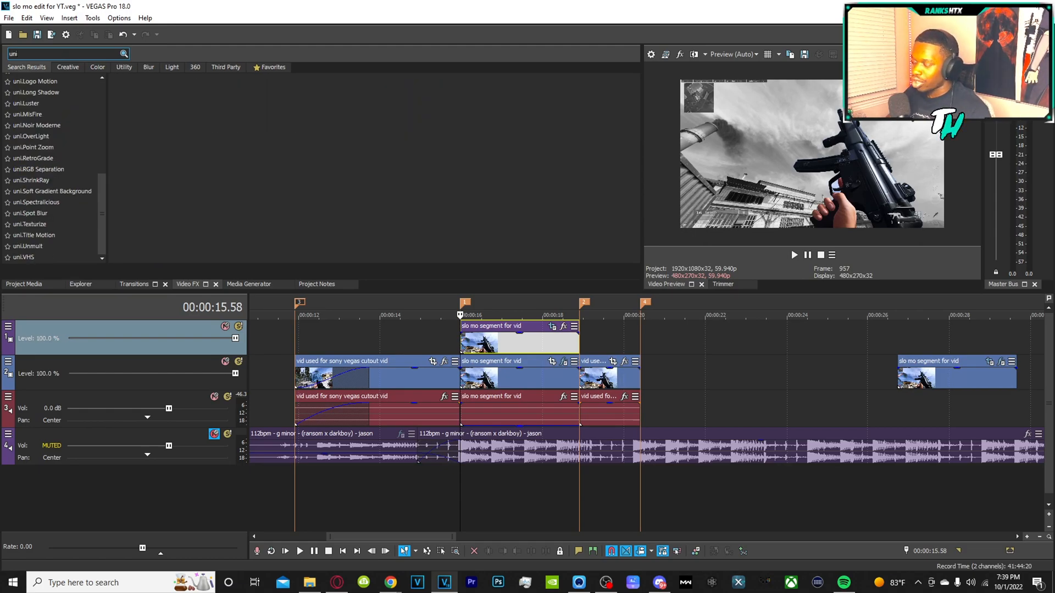
{"action": "scroll", "scroll_direction": "up", "scroll_amount": 3}
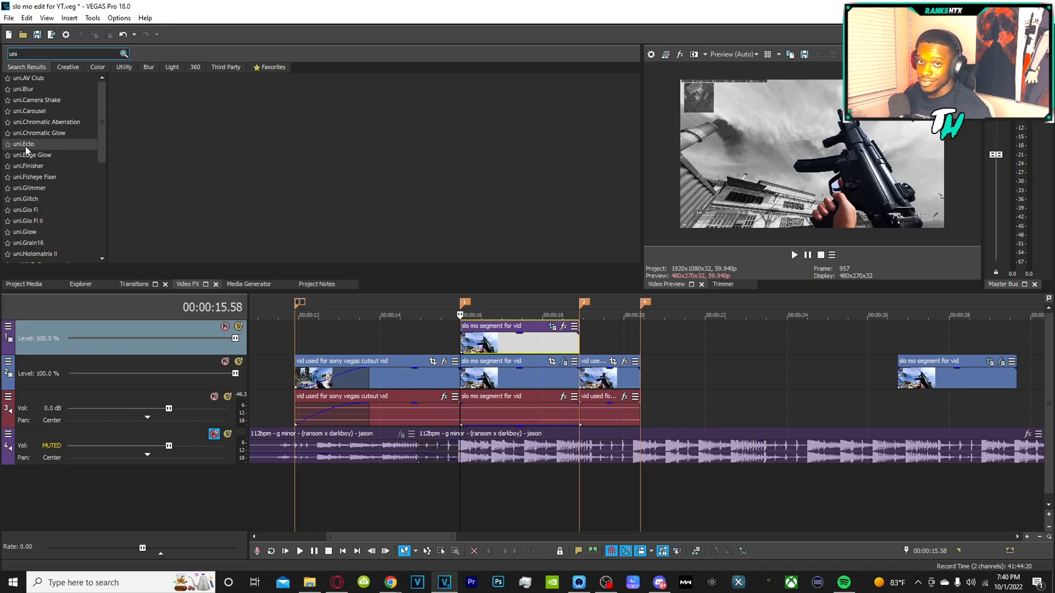
{"action": "left_click", "coordinate": [24, 144]}
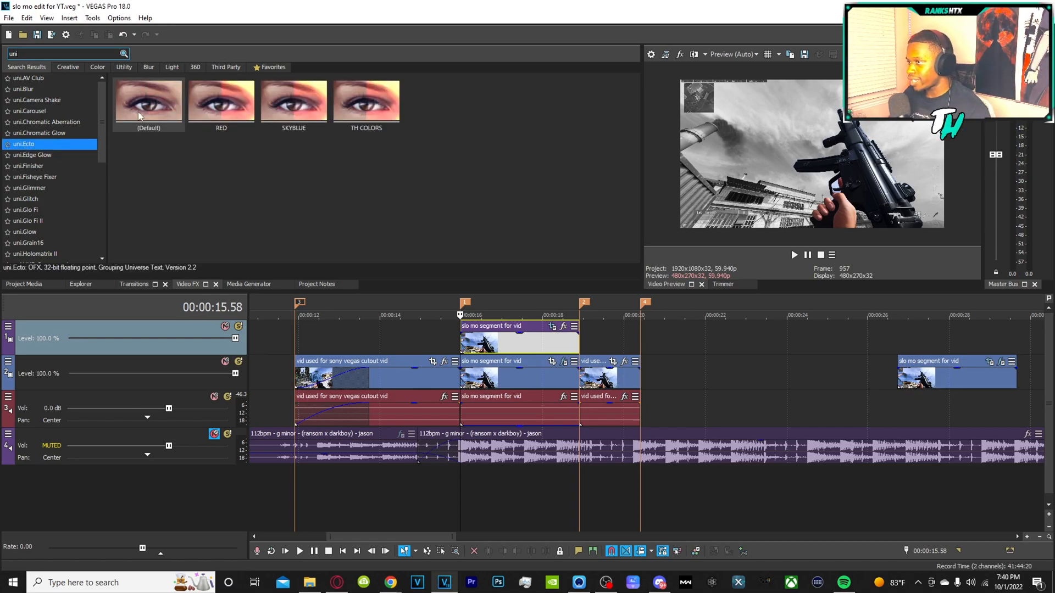
{"action": "left_click", "coordinate": [149, 99]}
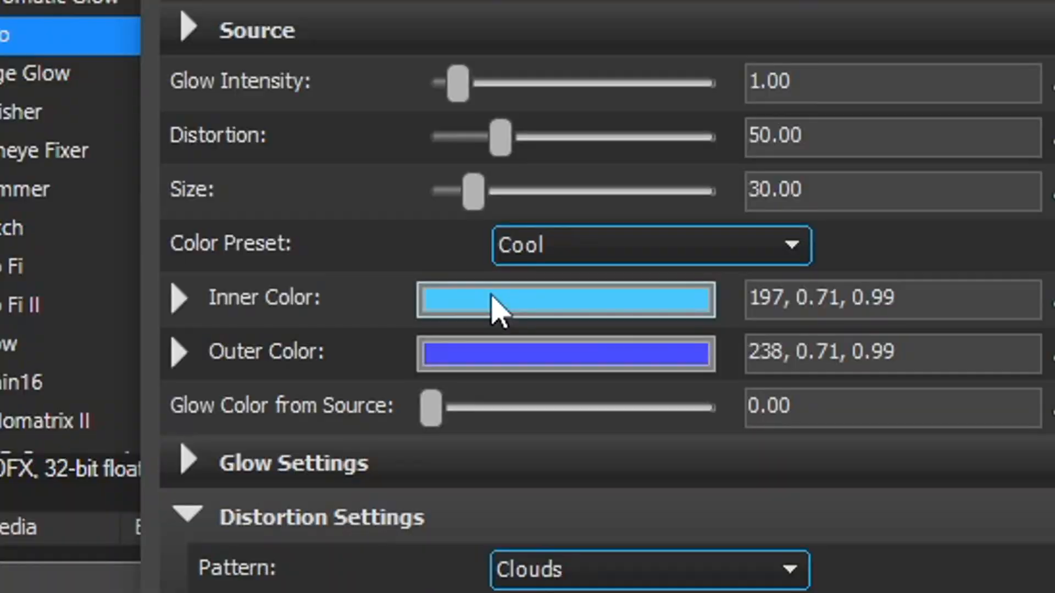
{"action": "mouse_move", "coordinate": [533, 330]}
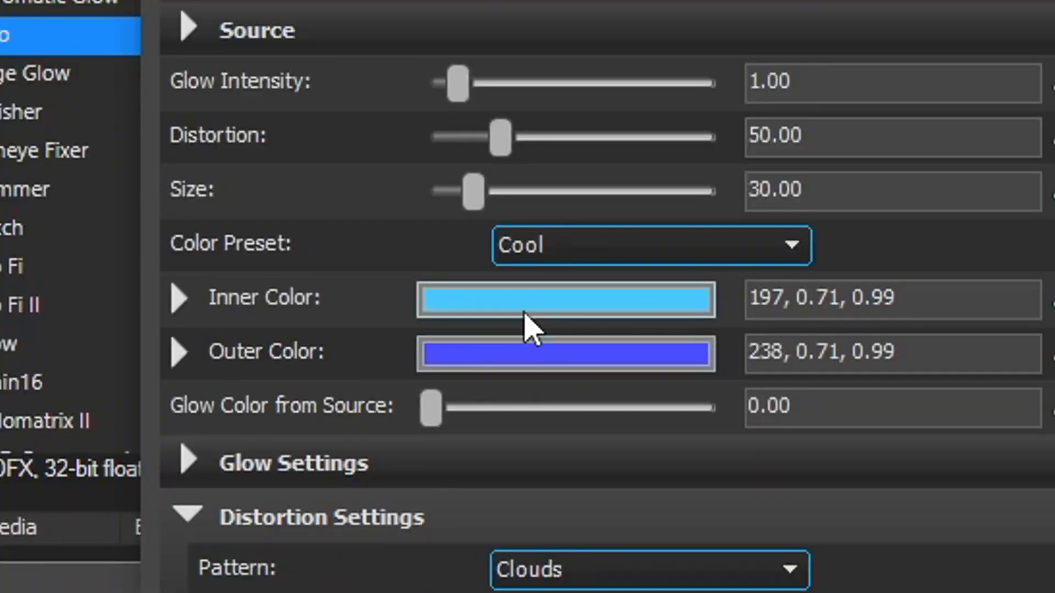
{"action": "mouse_move", "coordinate": [269, 393]}
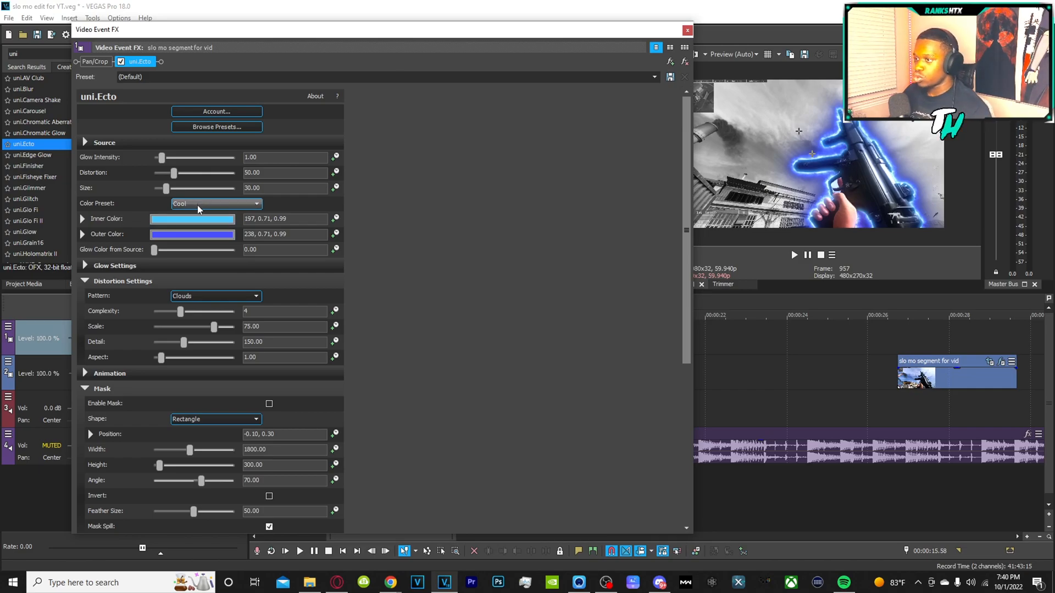
- Try Warm, Proton Beam and User Defined glow colours, then settle on Cool
{"action": "left_click", "coordinate": [216, 203]}
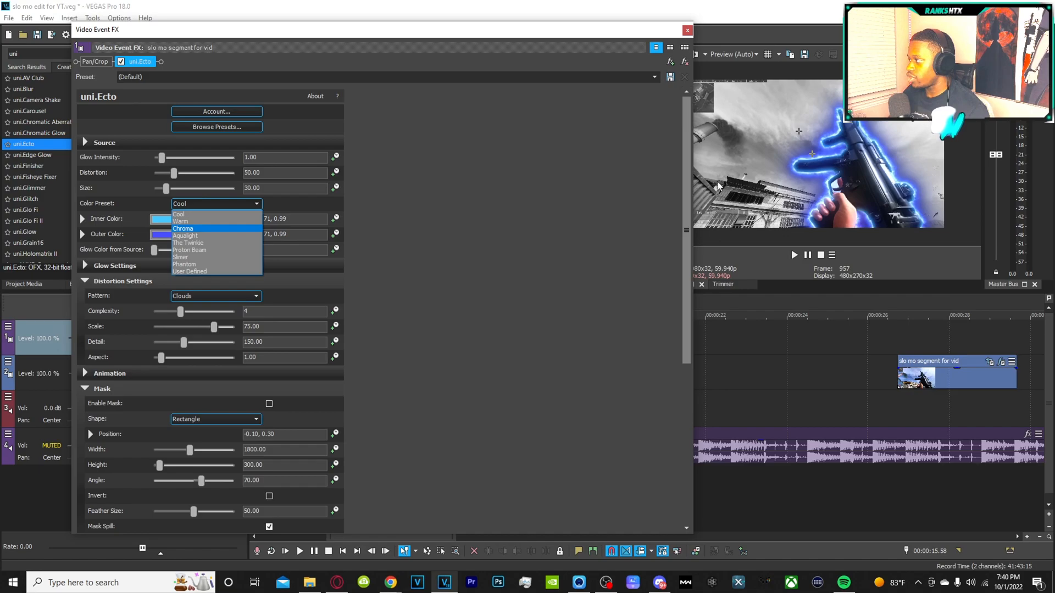
{"action": "mouse_move", "coordinate": [189, 222]}
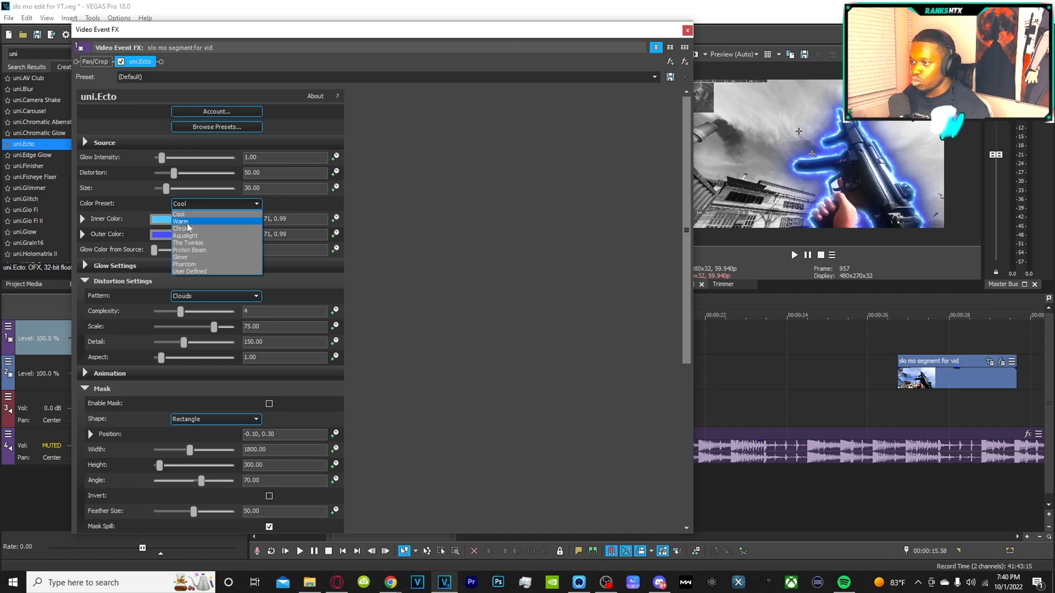
{"action": "left_click", "coordinate": [180, 221]}
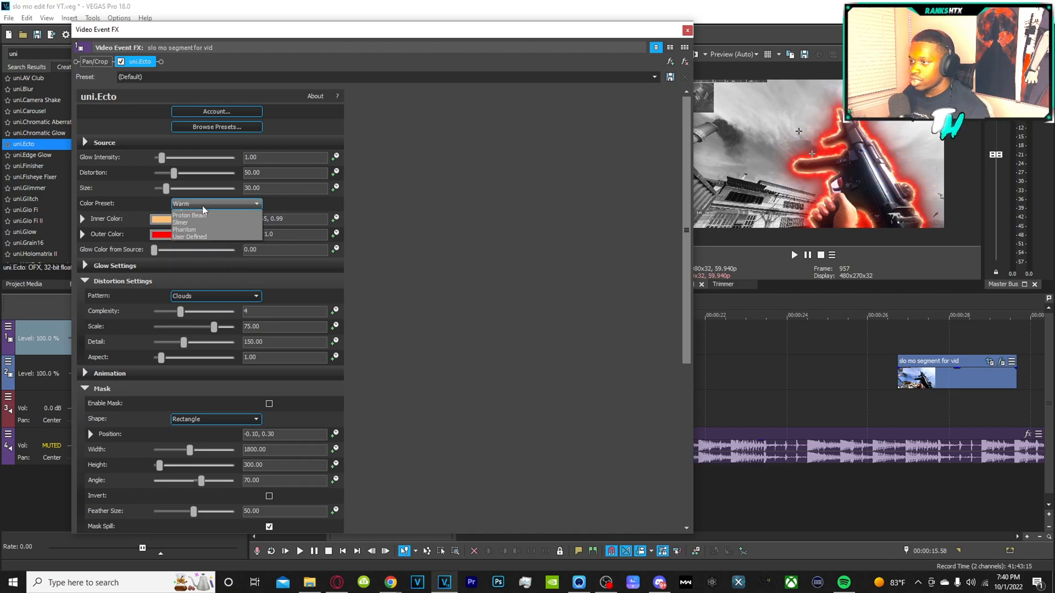
{"action": "left_click", "coordinate": [190, 215]}
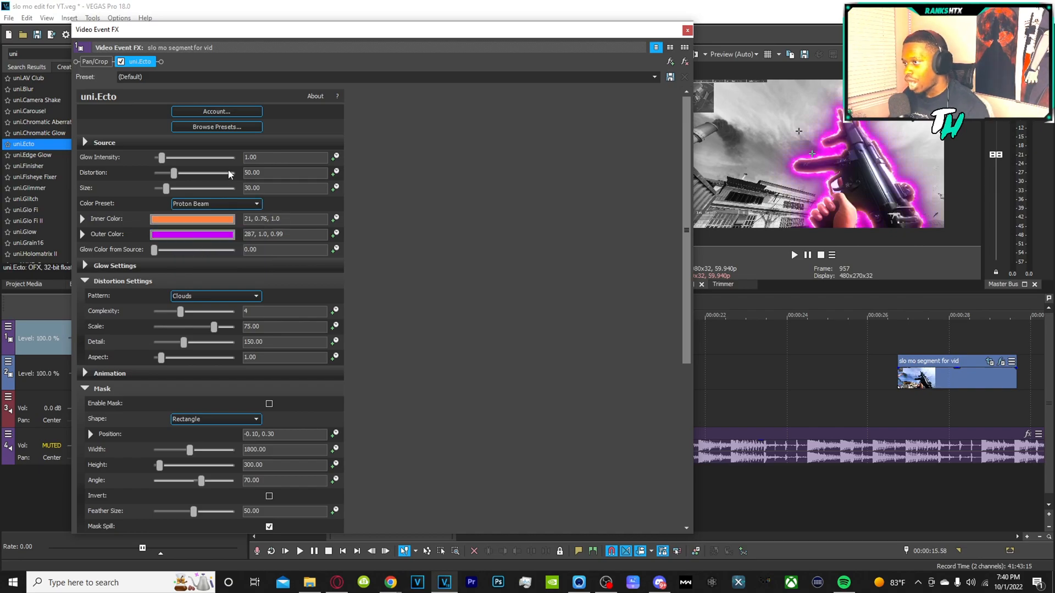
{"action": "left_click", "coordinate": [215, 203]}
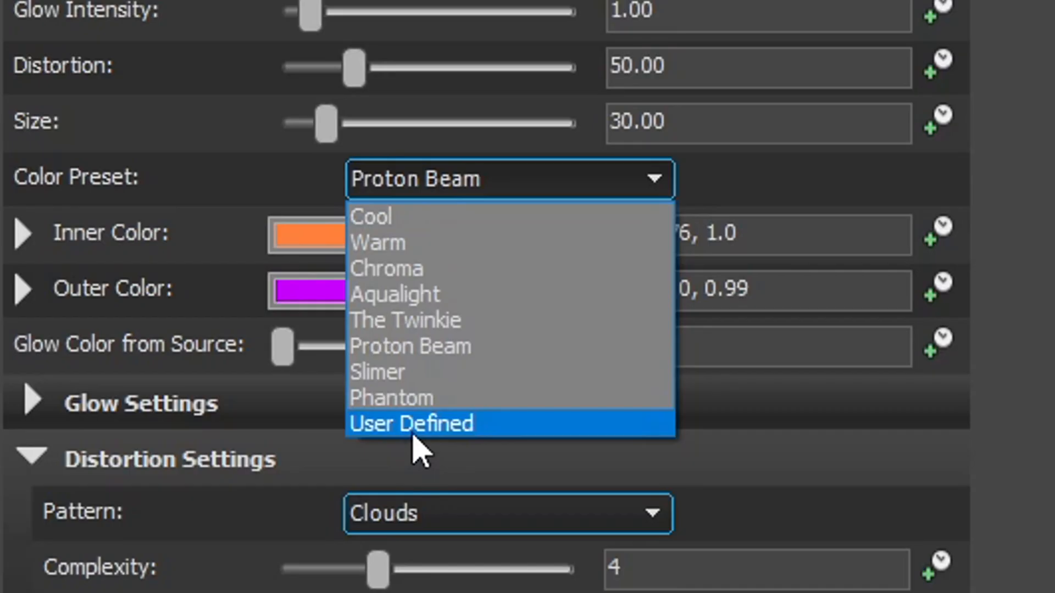
{"action": "left_click", "coordinate": [411, 424]}
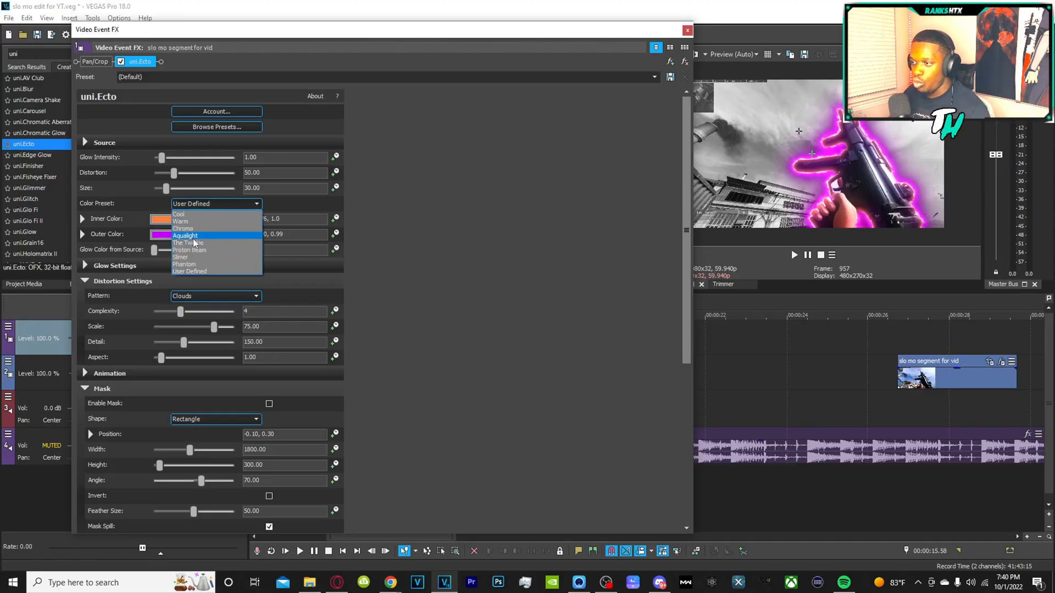
{"action": "mouse_move", "coordinate": [190, 271]}
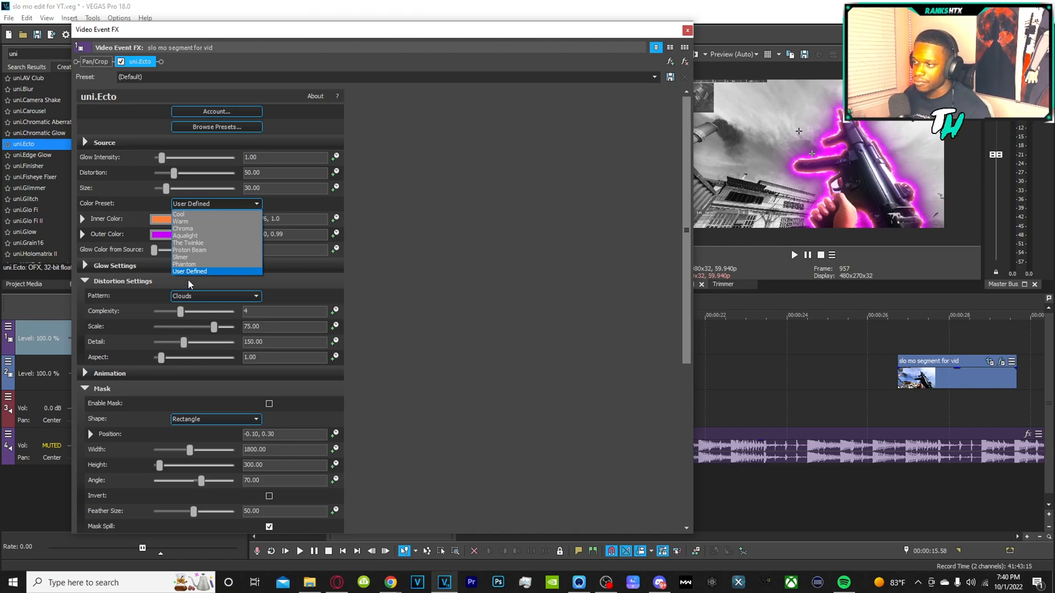
{"action": "mouse_move", "coordinate": [180, 257]}
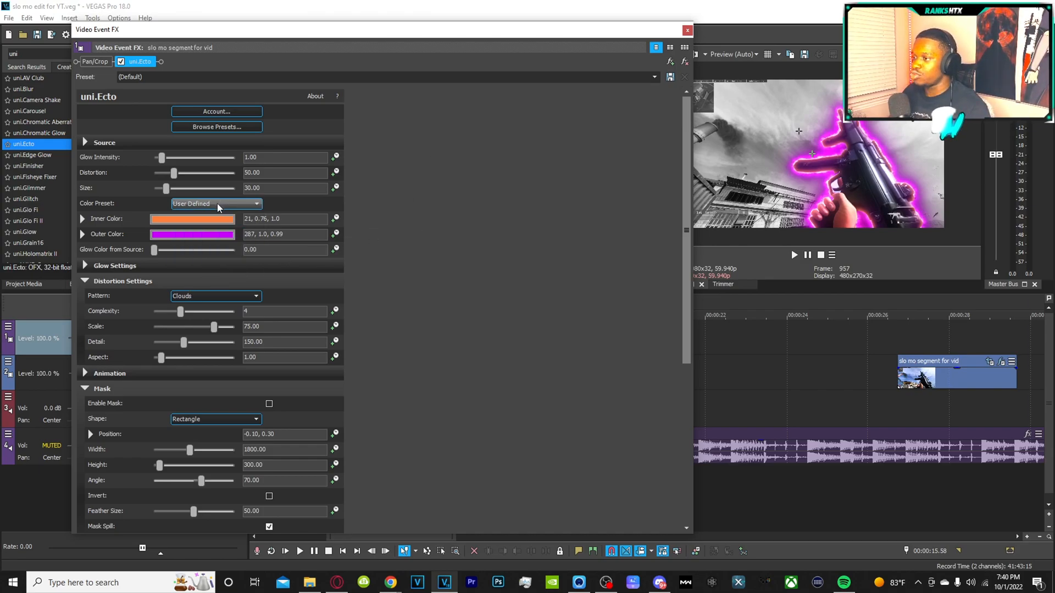
{"action": "left_click", "coordinate": [216, 203]}
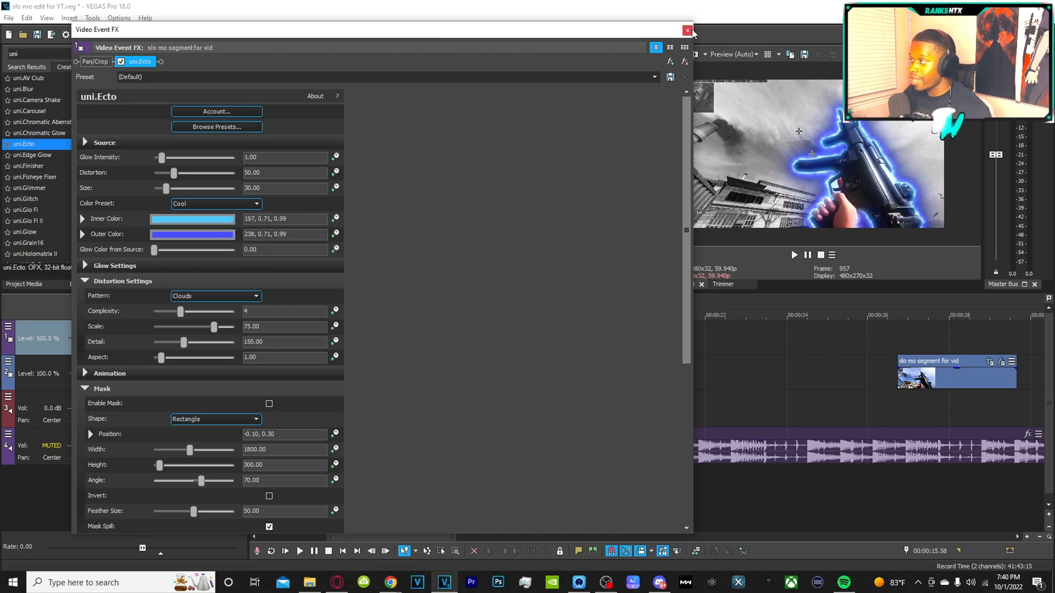
{"action": "left_click", "coordinate": [687, 31]}
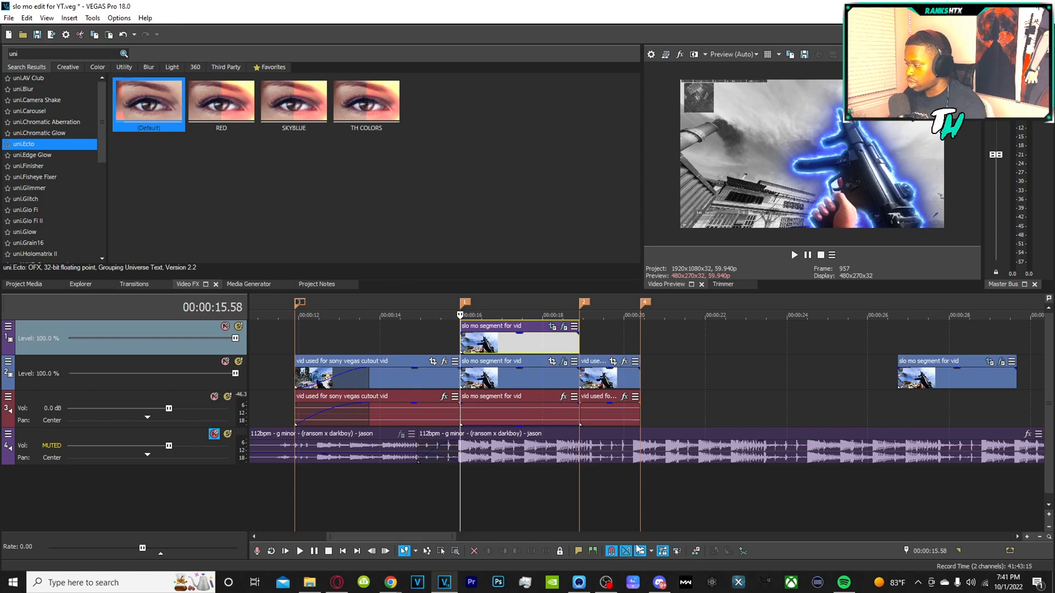
- Move the playhead to 00:00:17.13 and reopen the top clip's Video Event FX
{"action": "left_click", "coordinate": [377, 315]}
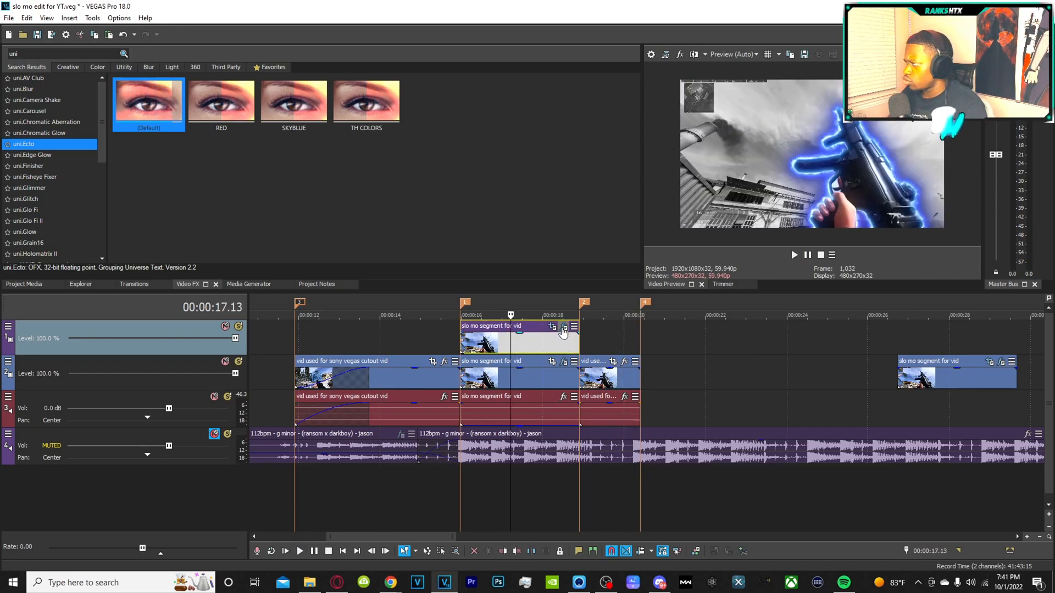
{"action": "left_click", "coordinate": [564, 330]}
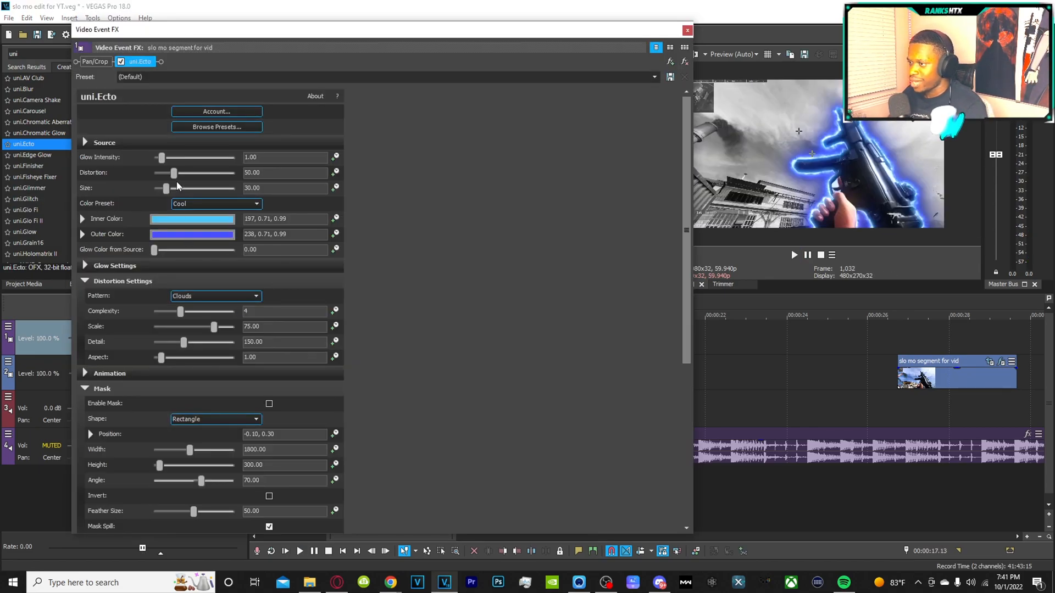
- Drag uni.Ecto Distortion down to 0, then back up to 20.41
{"action": "left_click_drag", "start_coordinate": [174, 173], "coordinate": [154, 173]}
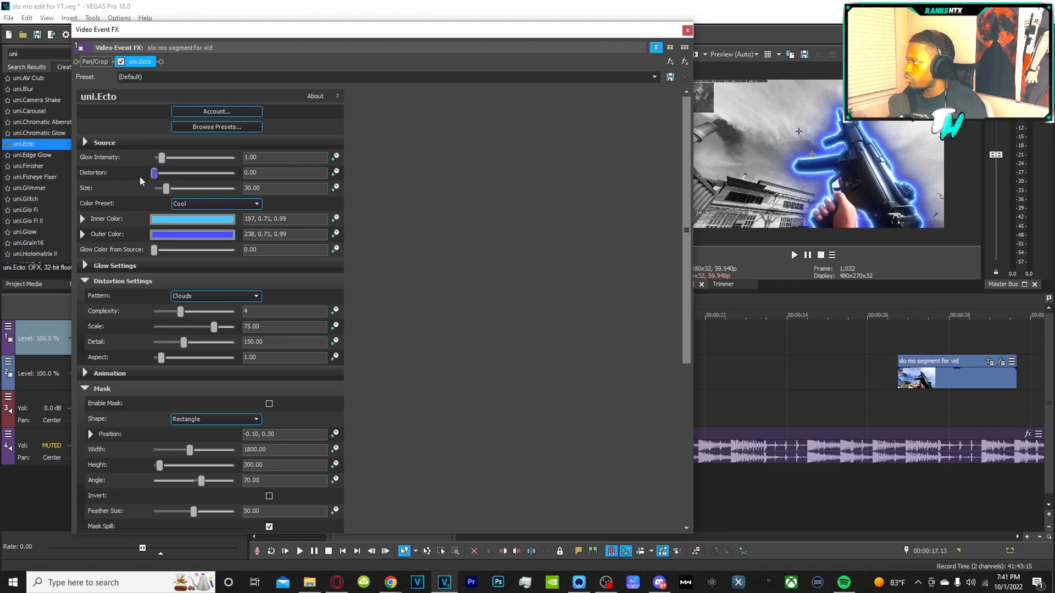
{"action": "left_click_drag", "start_coordinate": [153, 173], "coordinate": [161, 174]}
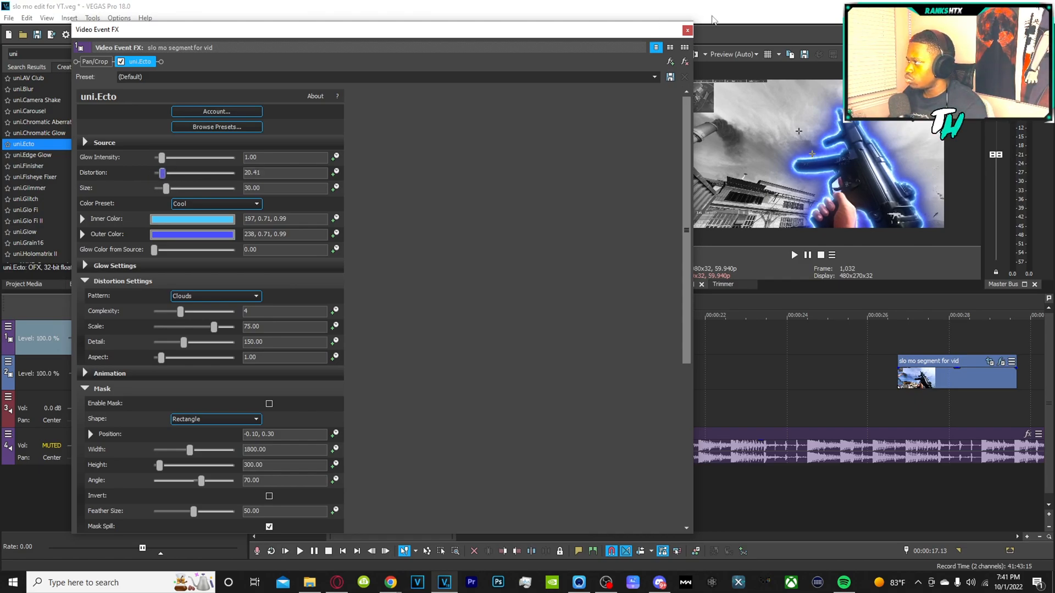
{"action": "left_click", "coordinate": [687, 30]}
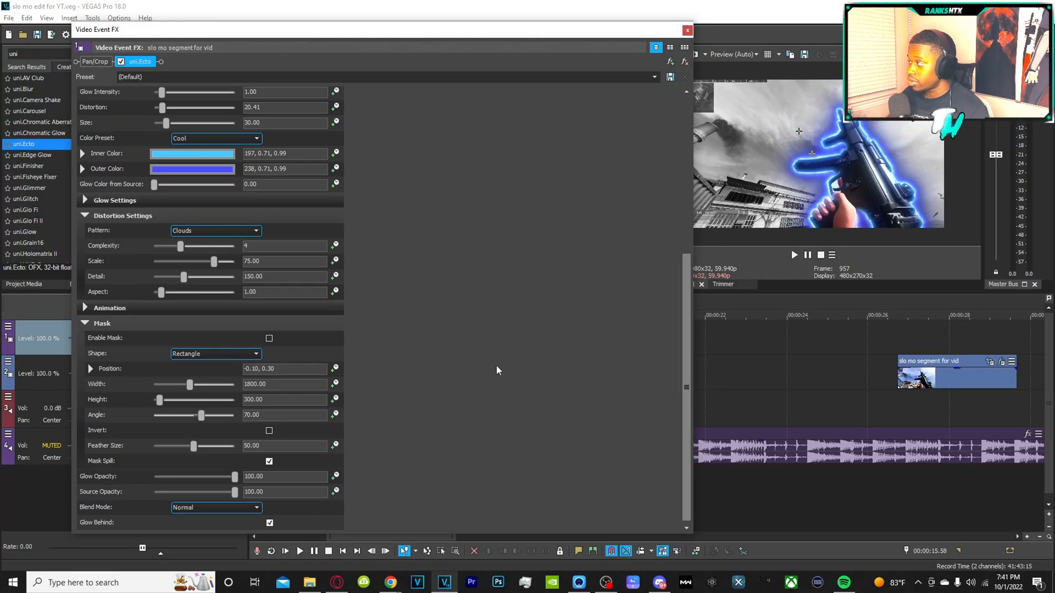
{"action": "mouse_move", "coordinate": [828, 114]}
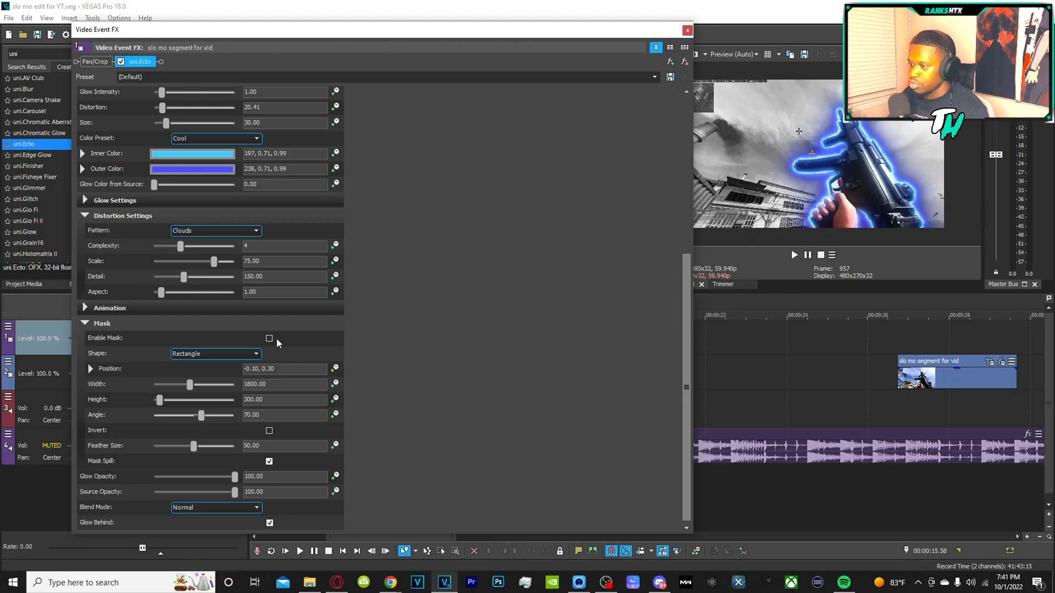
- Enable the glow mask and keyframe its Position, ending at 1.00, -1.00
{"action": "left_click", "coordinate": [269, 338]}
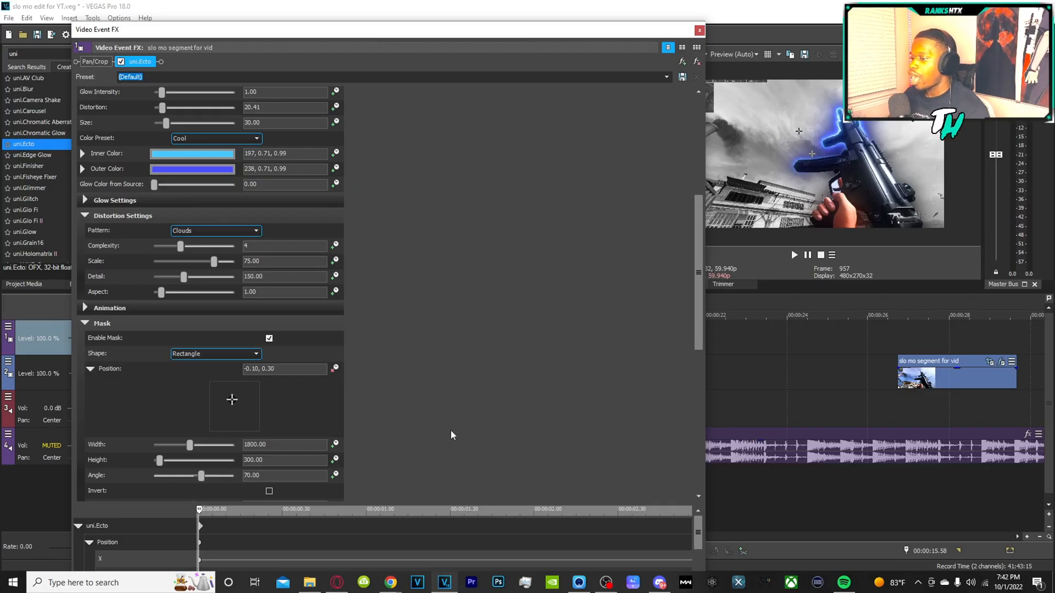
{"action": "mouse_move", "coordinate": [267, 399]}
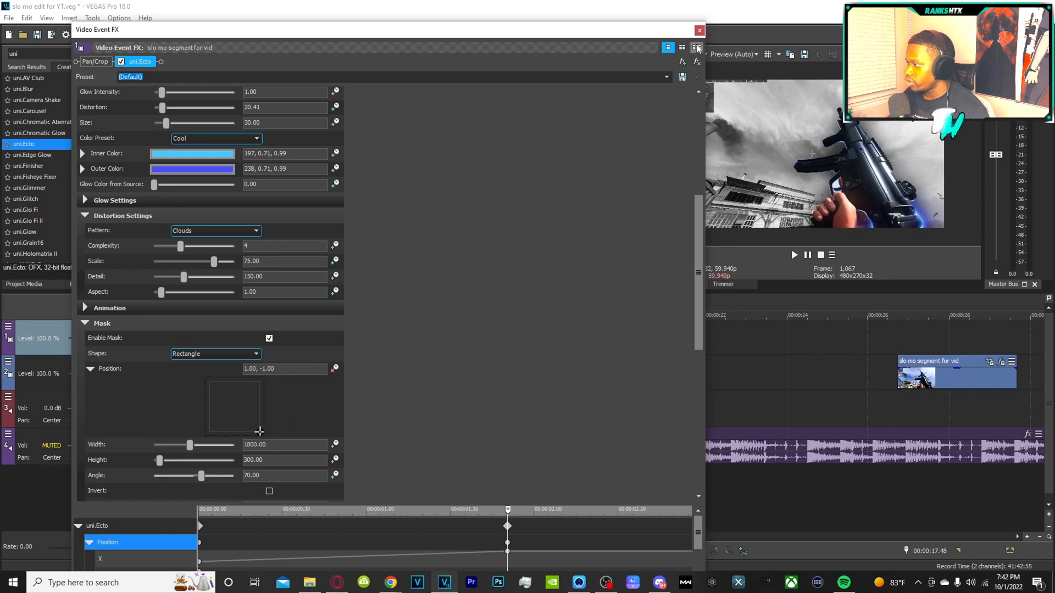
{"action": "left_click", "coordinate": [699, 30]}
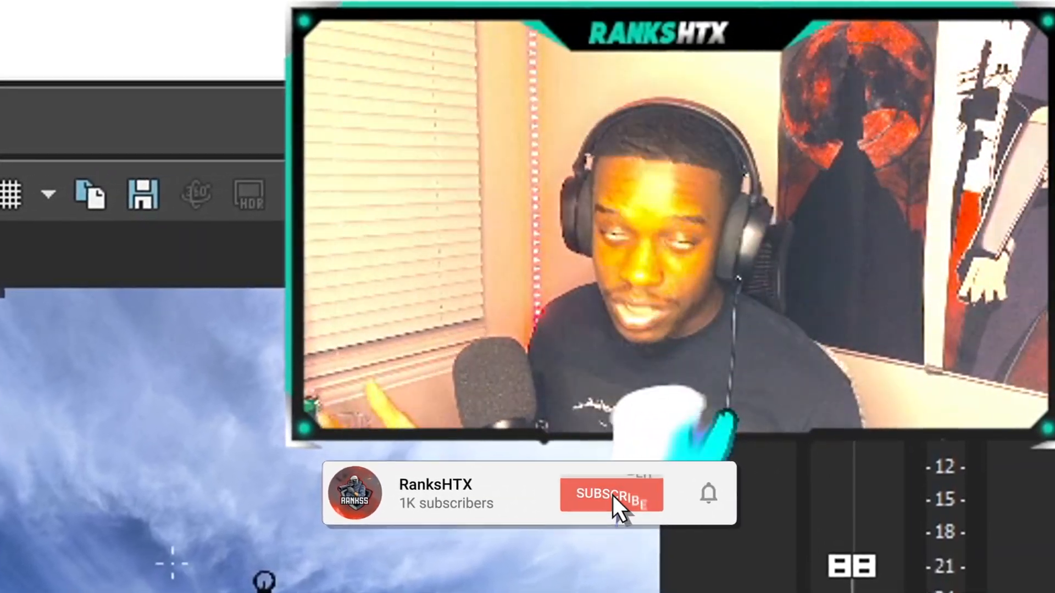
{"action": "left_click", "coordinate": [611, 495]}
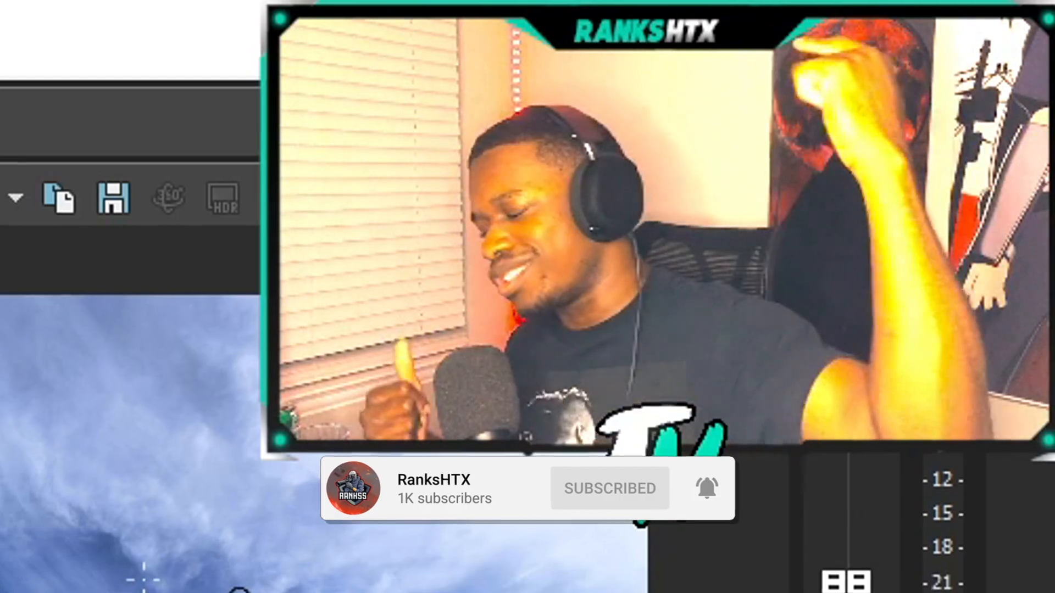